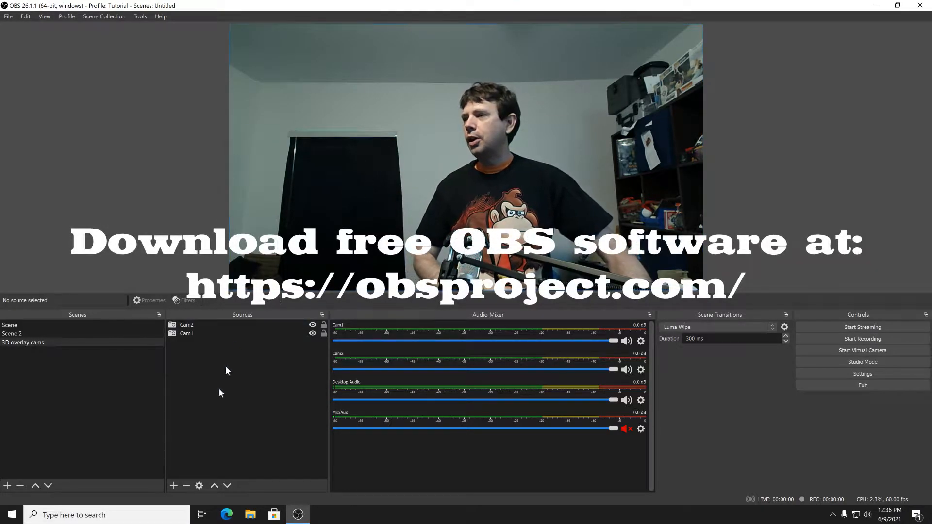
Step: Add a Video Capture Device source with the default name and list its capture devices
right_click(227, 371)
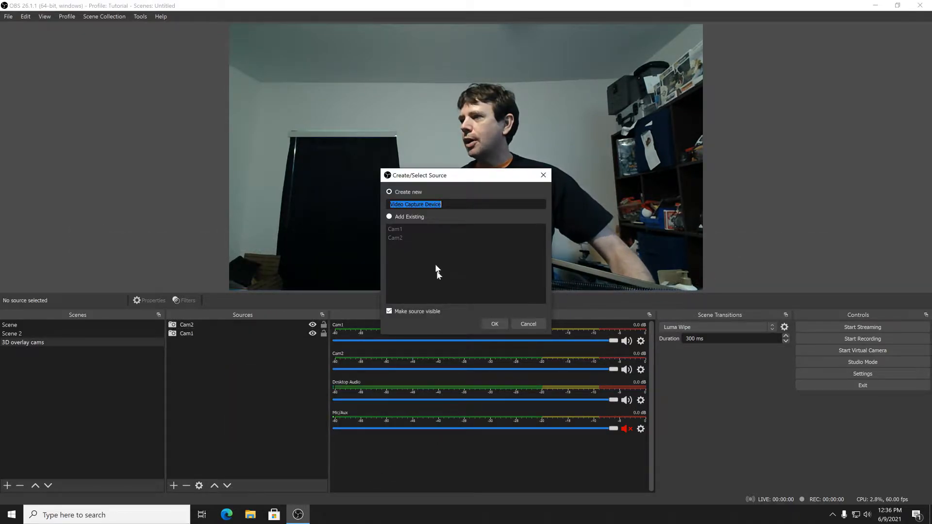
left_click(494, 325)
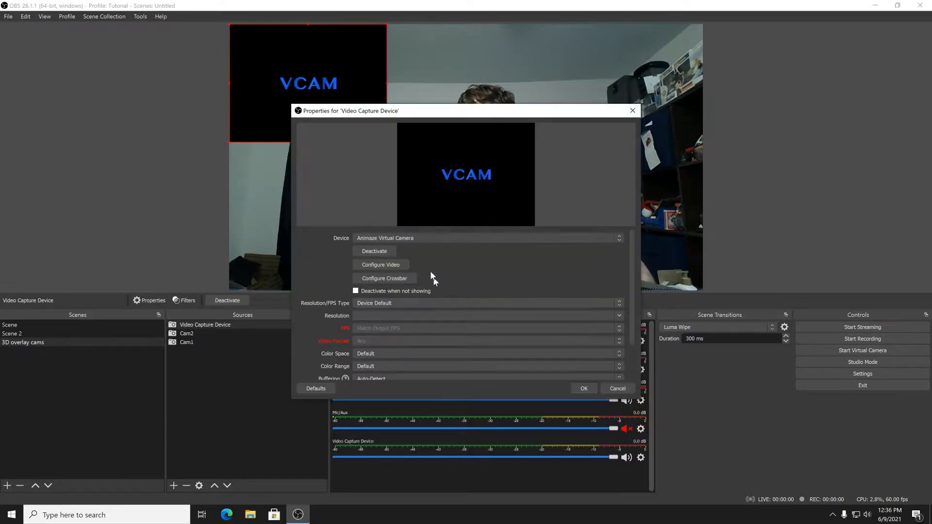
left_click(488, 238)
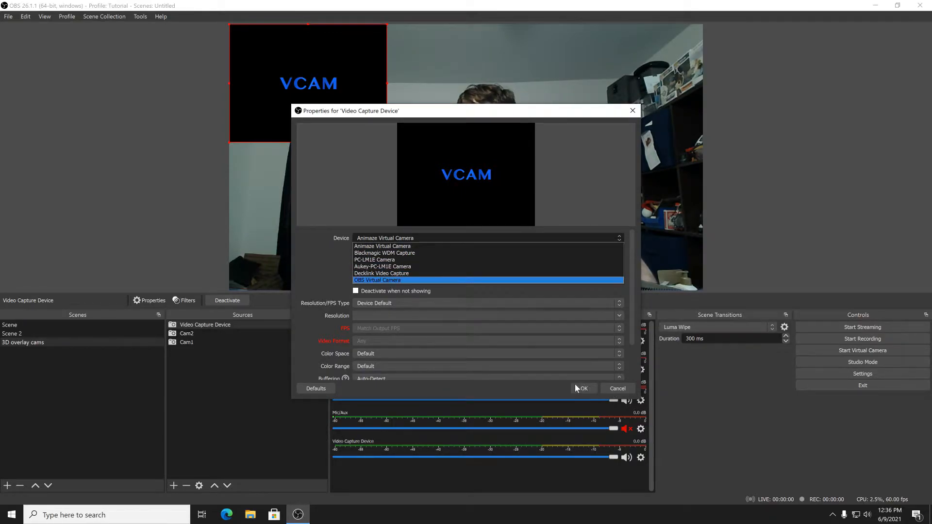
Step: Close the device settings and remove the extra Video Capture Device source
left_click(584, 388)
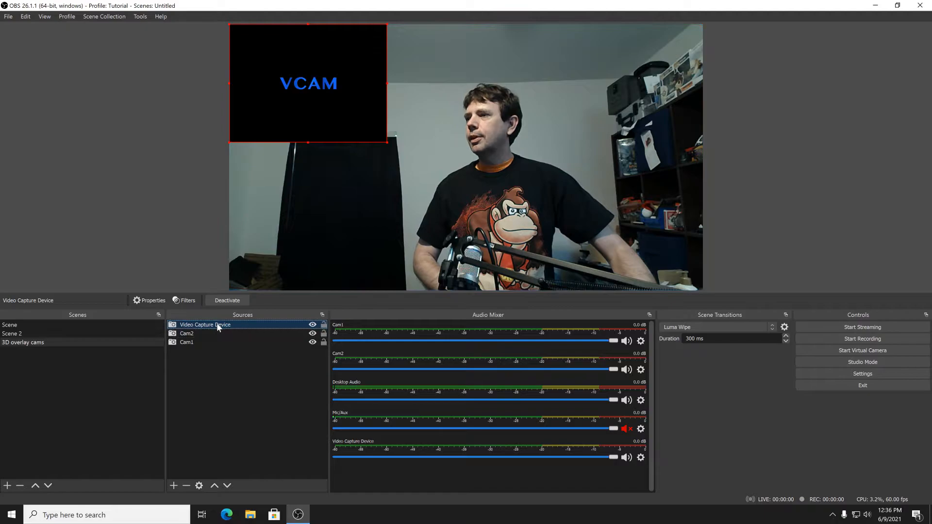
right_click(206, 324)
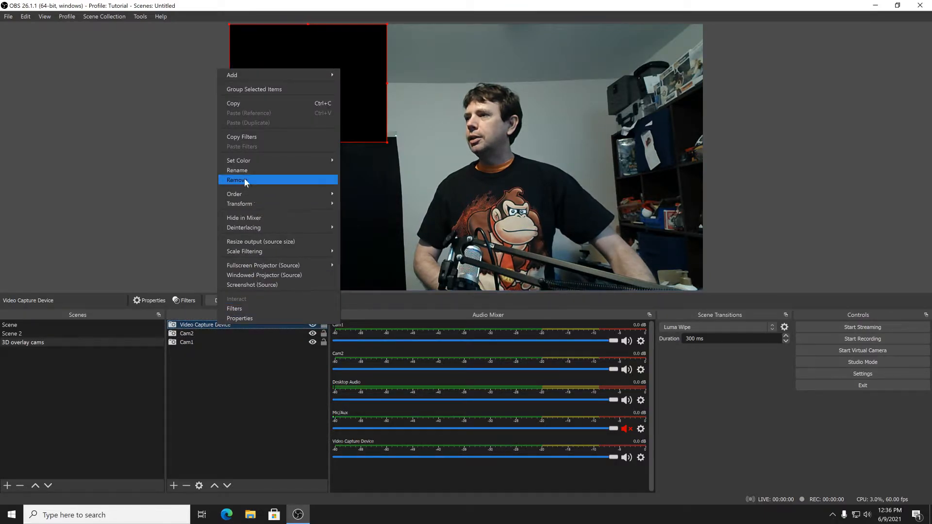
left_click(236, 180)
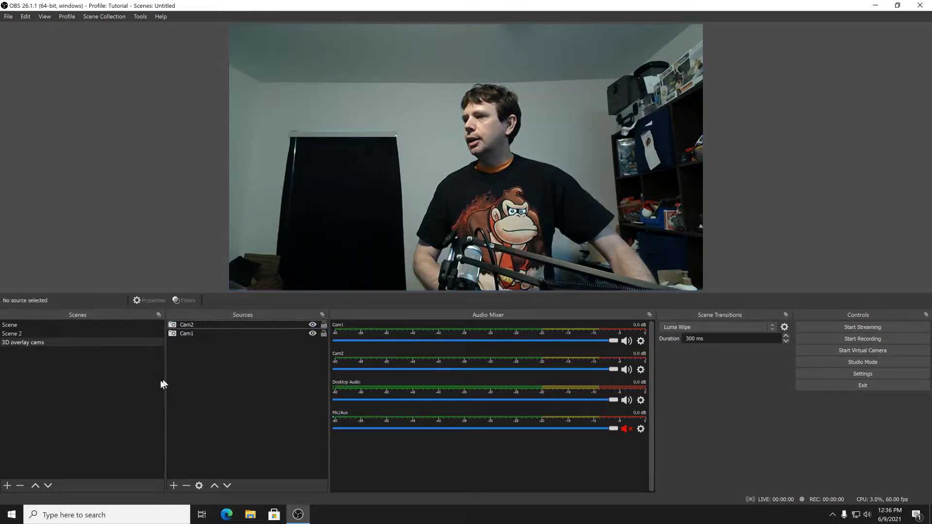
Step: Select Cam1 and then Cam2 in the Sources list
left_click(187, 334)
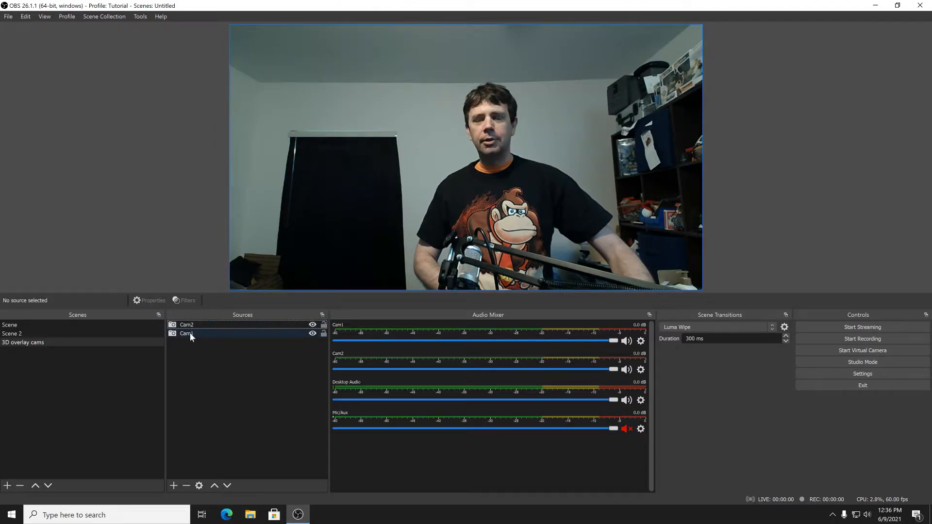
left_click(187, 334)
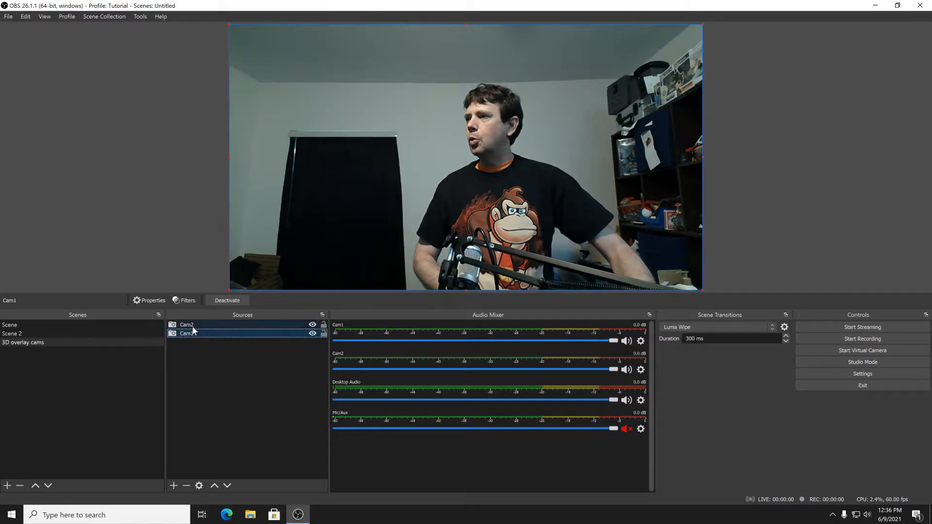
left_click(187, 324)
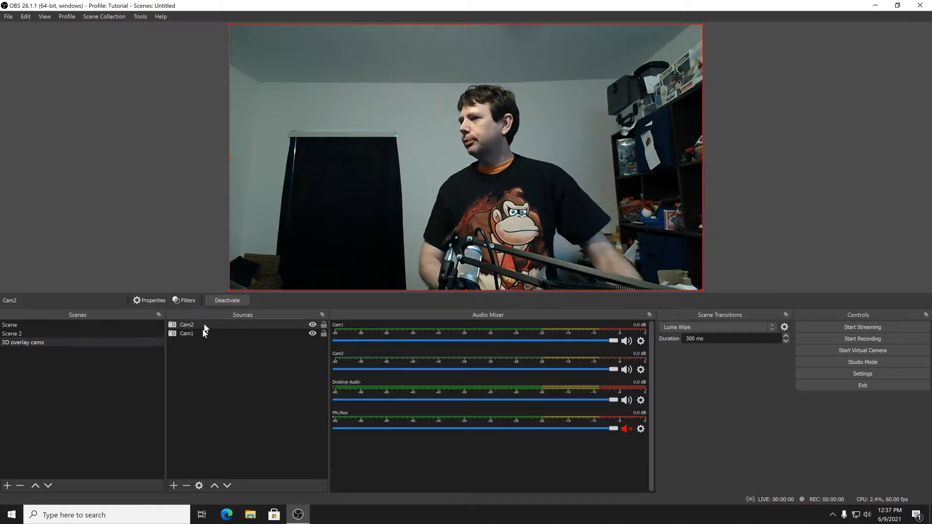
Step: Add a Color Correction filter to Cam2 and lower its opacity to 45
left_click(186, 334)
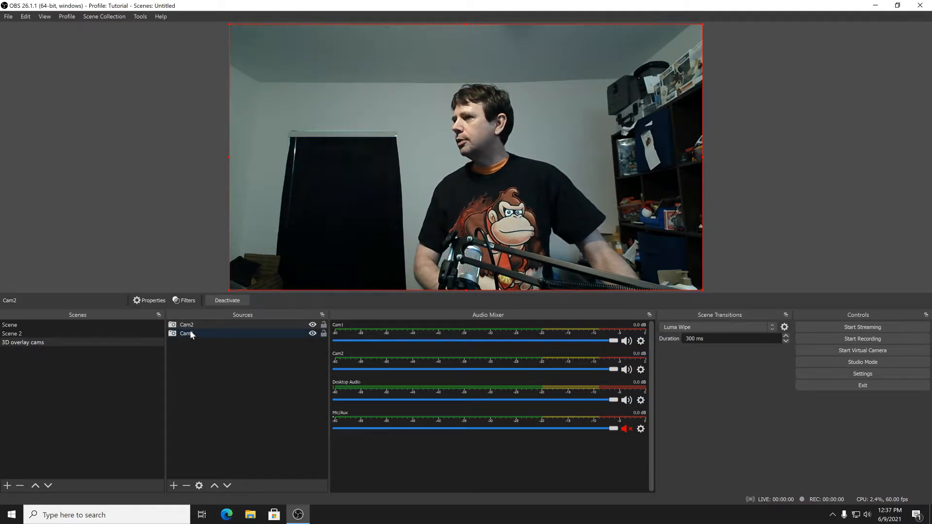
right_click(187, 324)
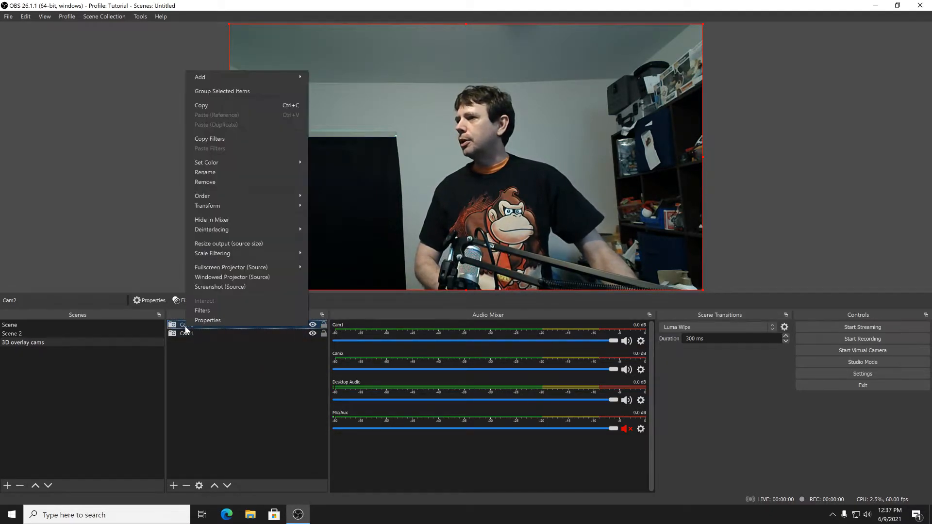
left_click(202, 311)
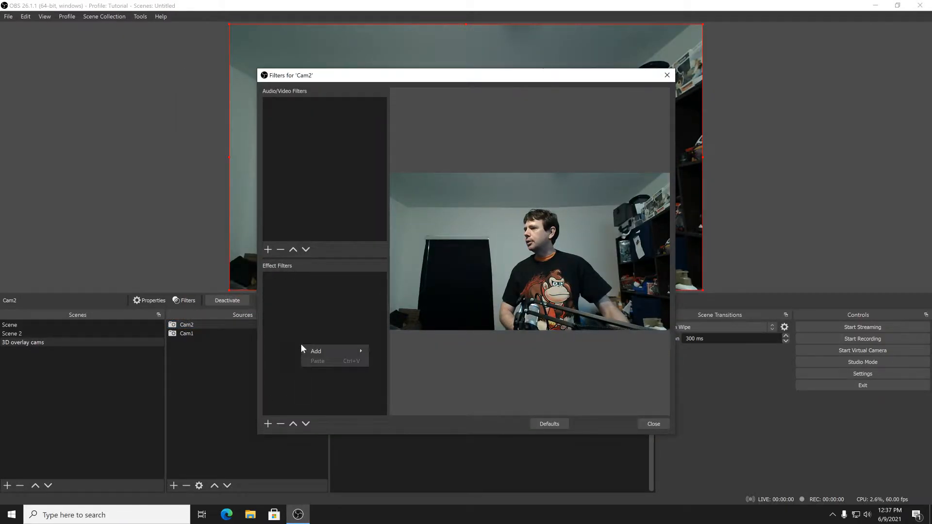
left_click(316, 352)
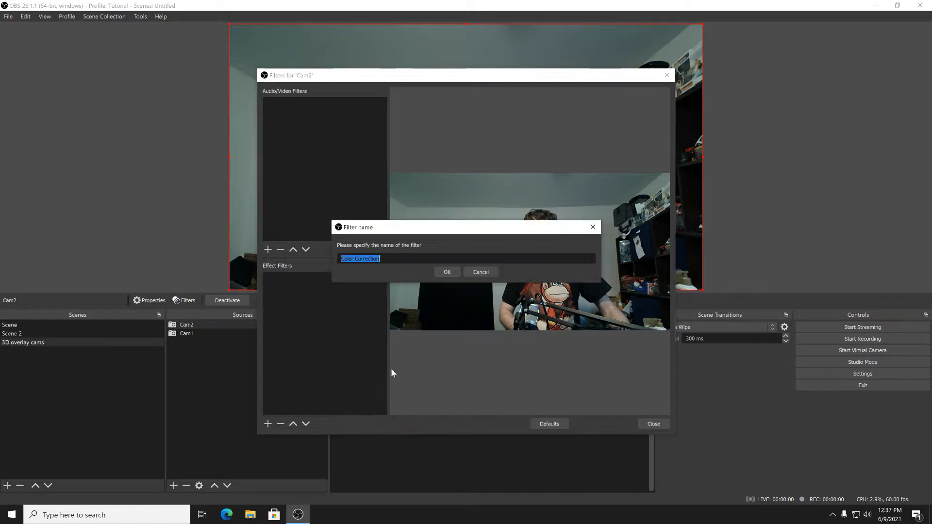
left_click(446, 272)
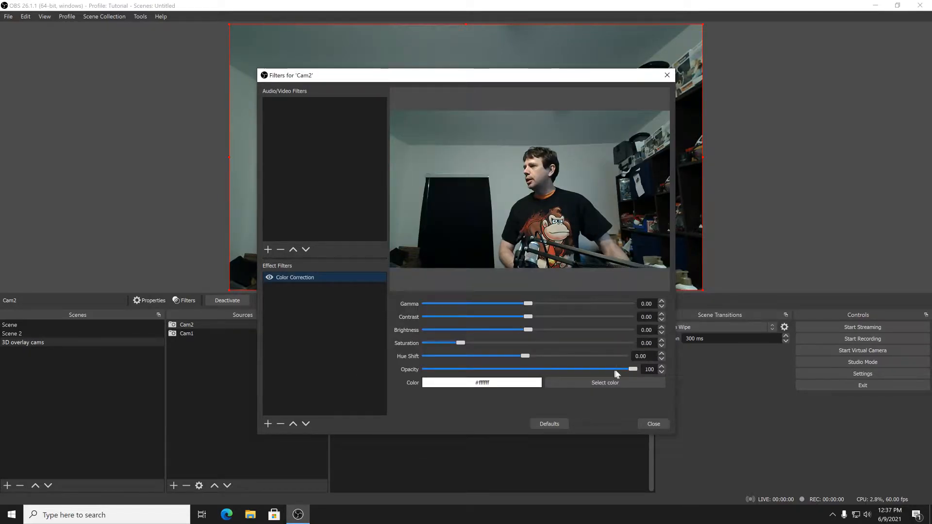
left_click_drag(633, 369, 520, 369)
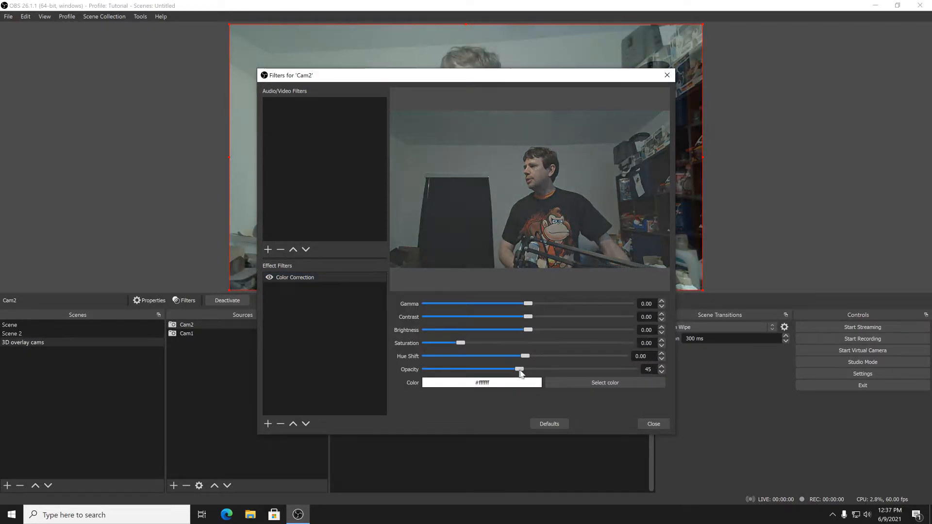
left_click(653, 423)
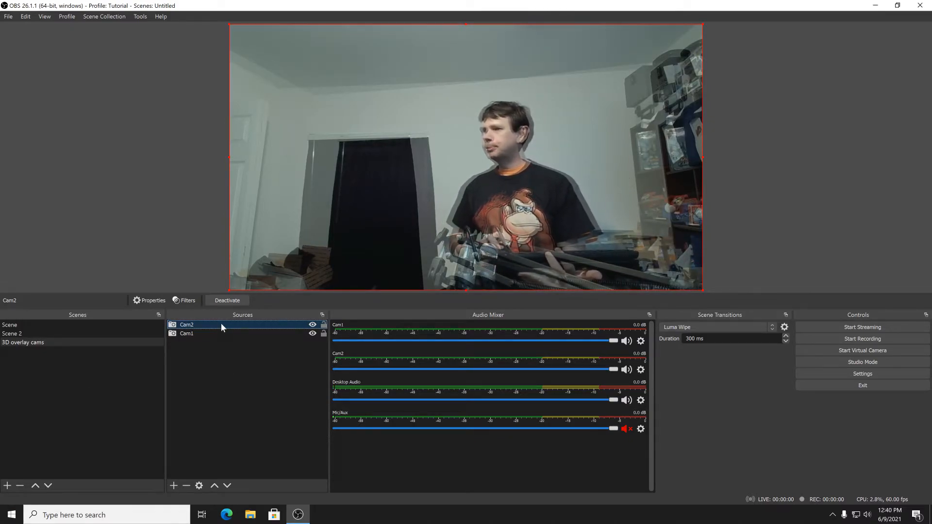
Step: Set Cam2's bounding box width to 960 with Stretch to bounds scaling
right_click(222, 324)
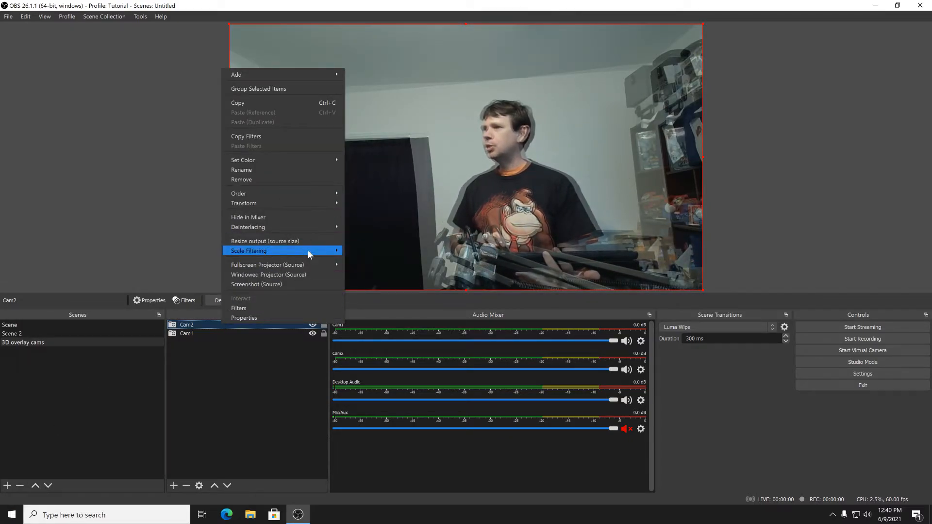
mouse_move(264, 203)
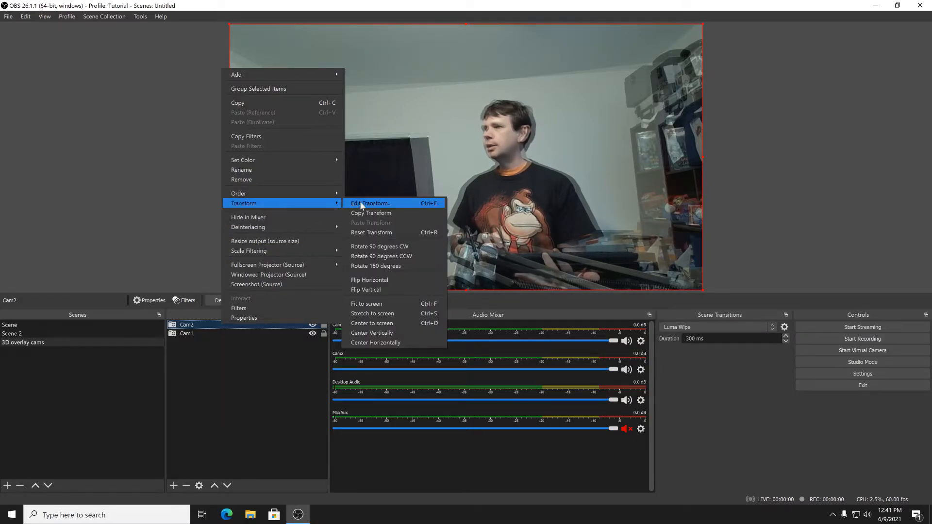
left_click(370, 203)
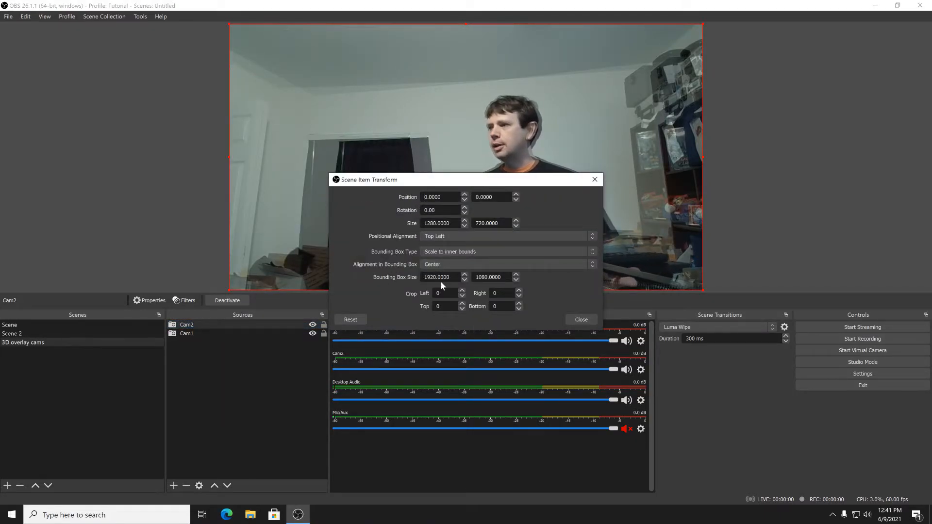
triple_click(439, 277)
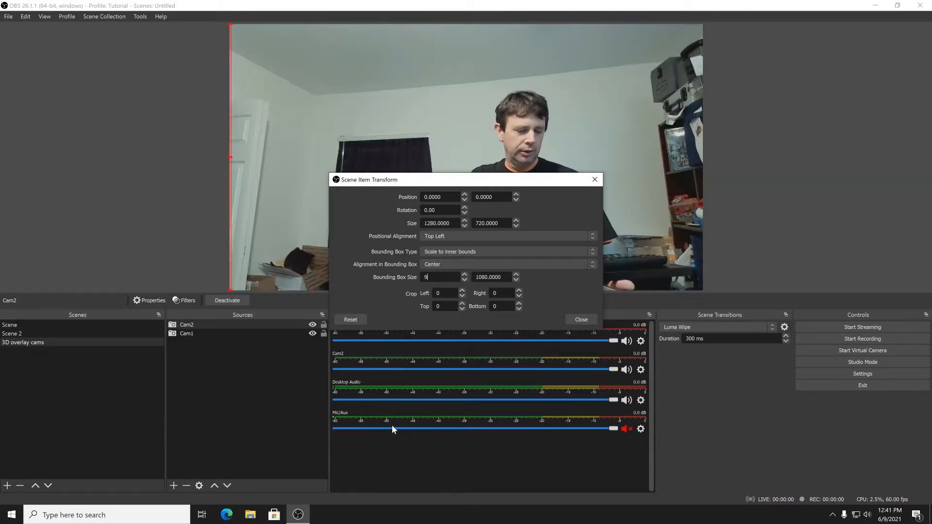
type("960")
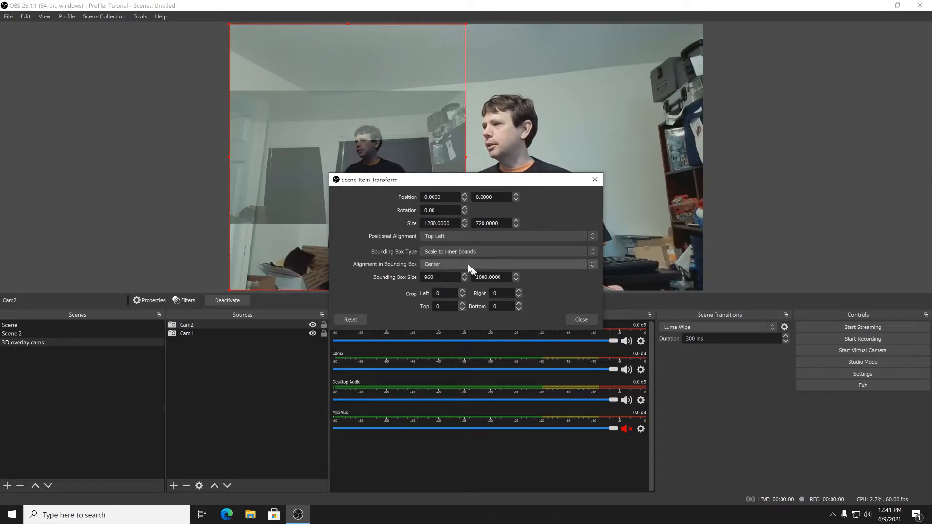
left_click(507, 251)
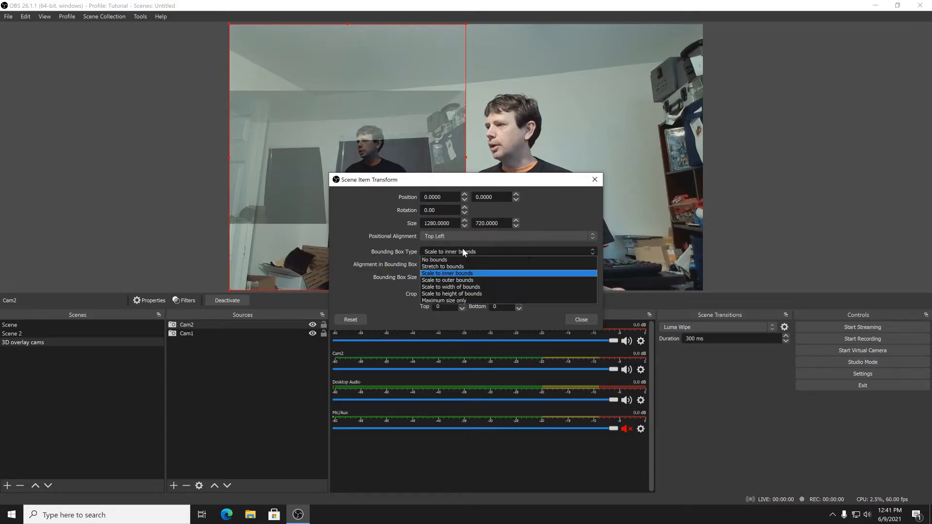
left_click(442, 266)
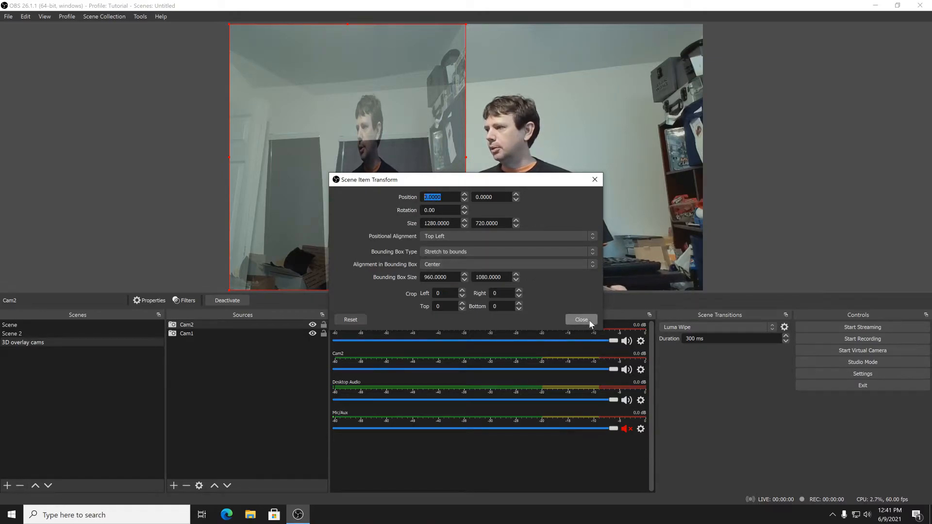
left_click(582, 319)
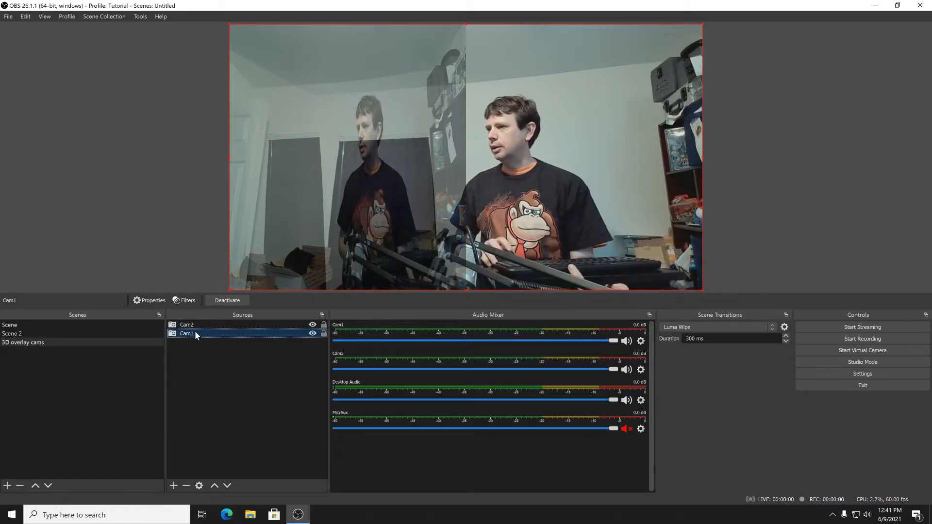
Step: Move Cam1 to x=960 with a 960-wide bounding box stretched to bounds
right_click(186, 334)
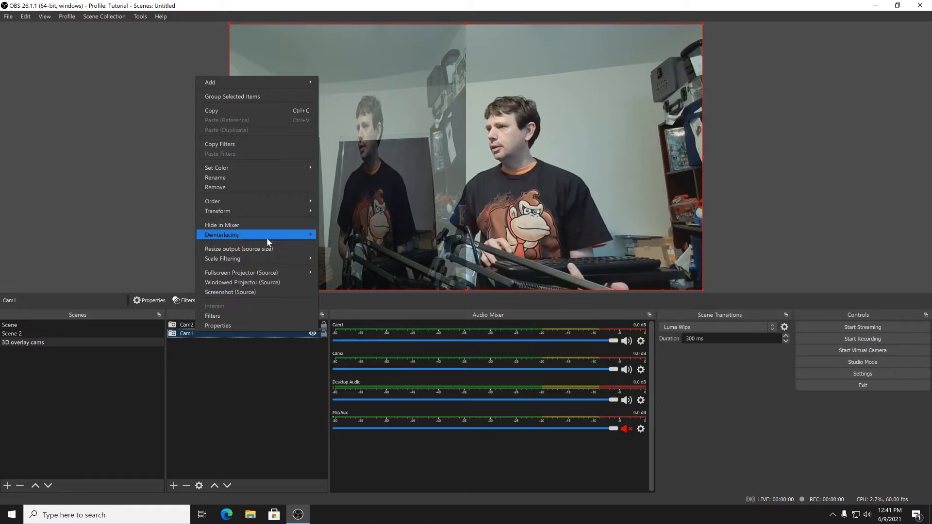
mouse_move(217, 211)
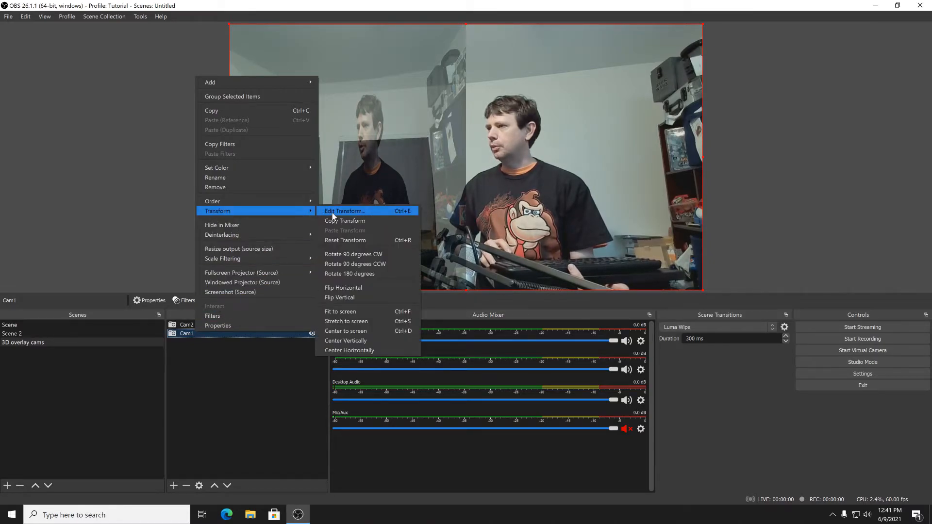
left_click(344, 211)
type("9")
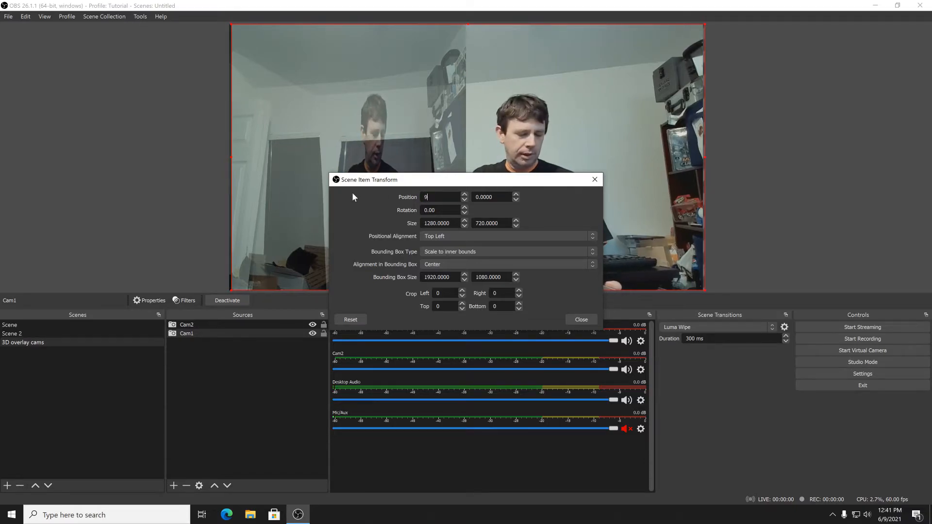
type("60.0000")
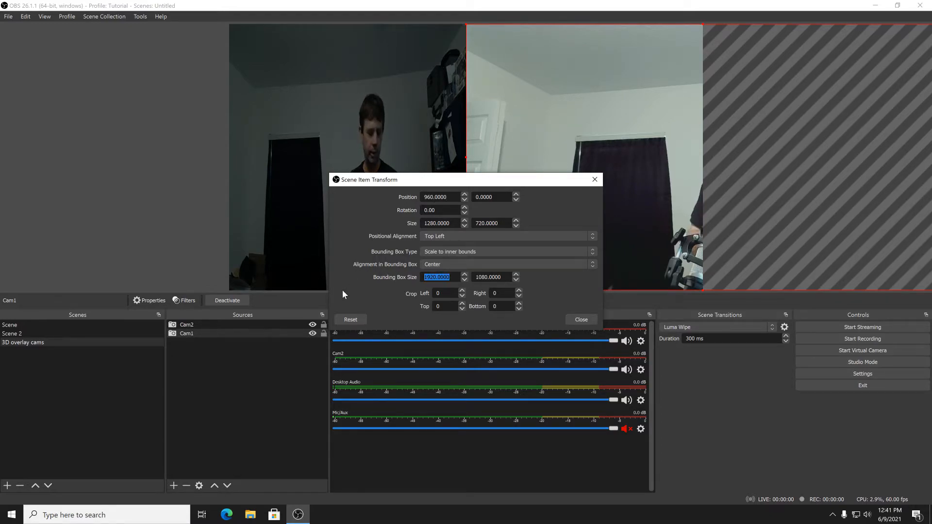
type("960")
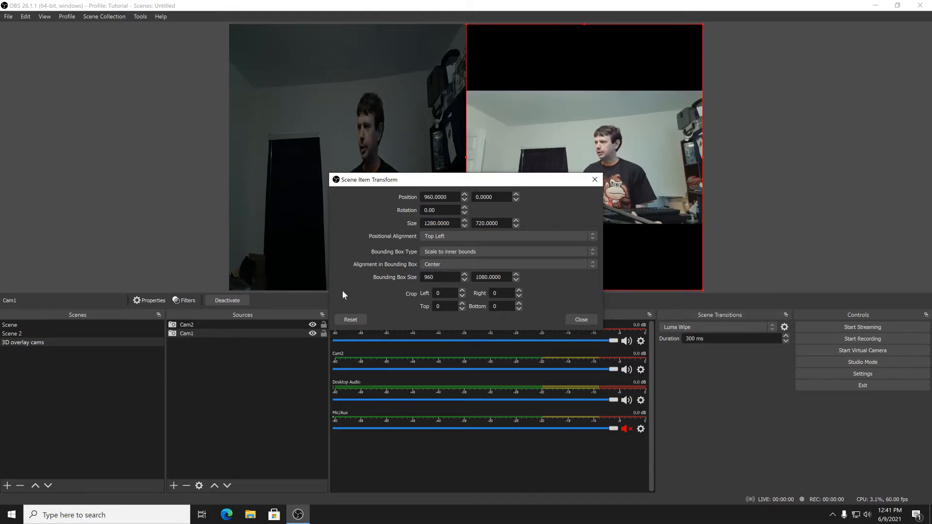
left_click(507, 252)
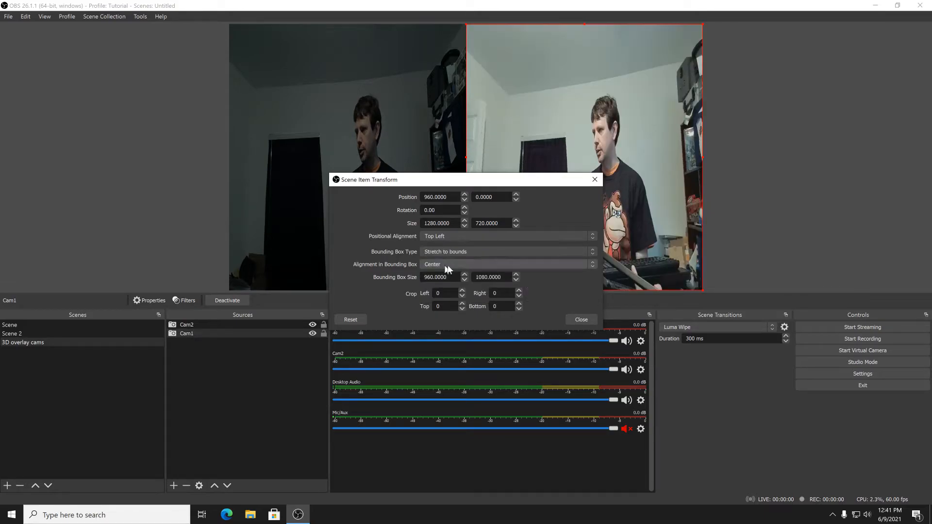
left_click(581, 320)
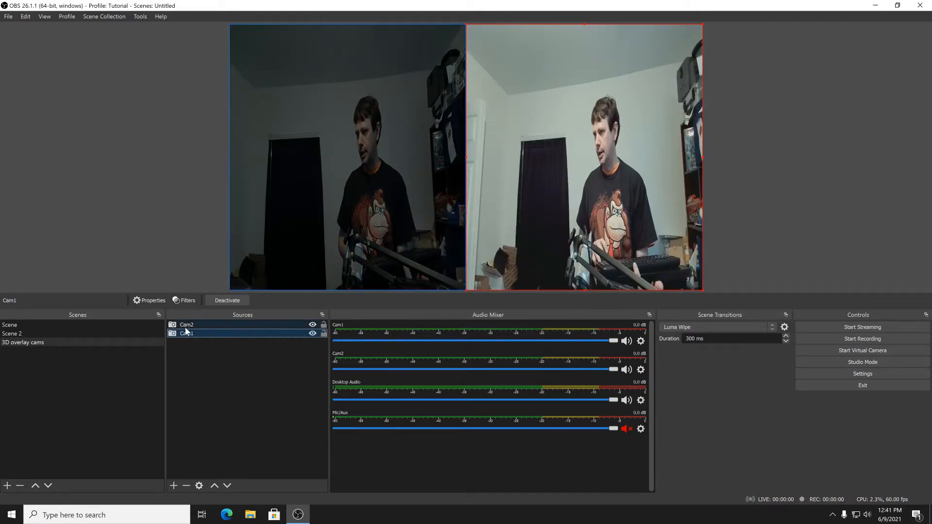
Step: Reopen Cam2's filters and show the Color Correction filter settings
right_click(185, 324)
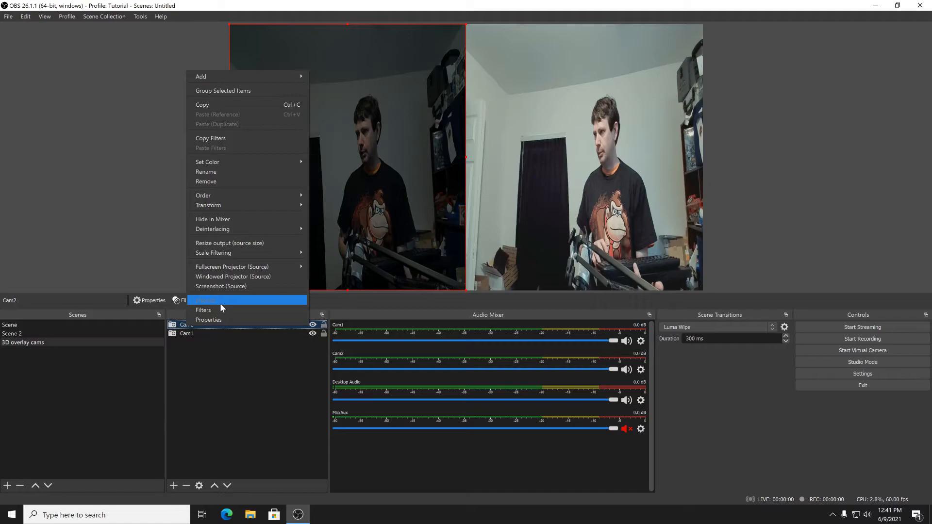
left_click(203, 310)
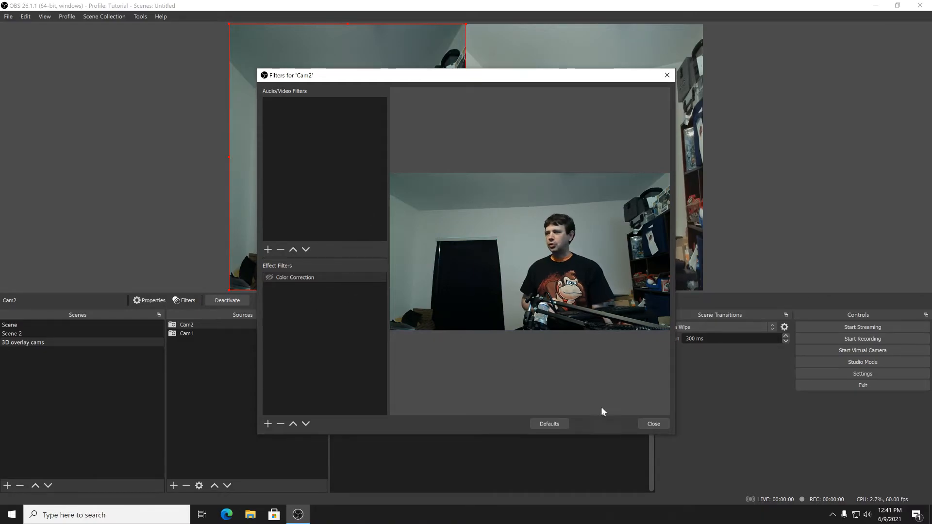
left_click(653, 423)
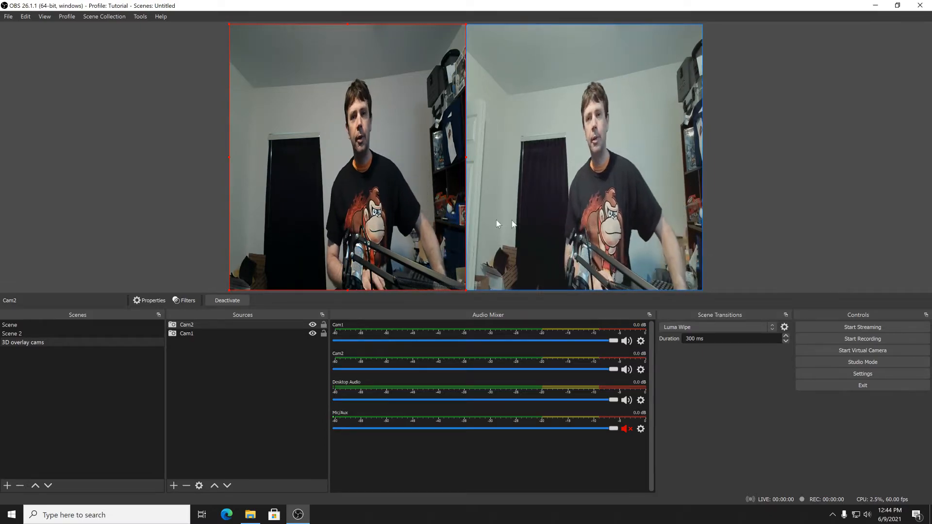
Step: Select Cam1 after closing Cam2's filters
left_click(187, 334)
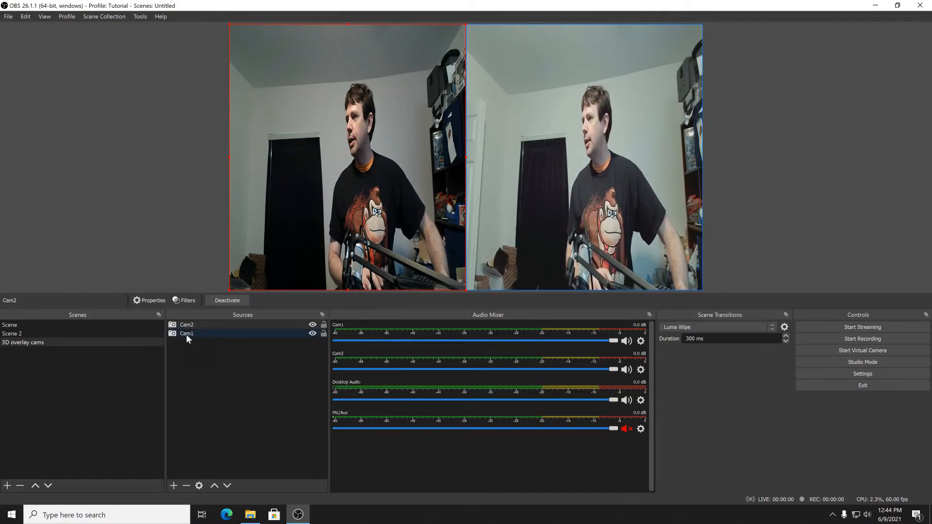
Step: Bring up Cam1's properties and its Video Proc Amp camera settings
left_click(187, 335)
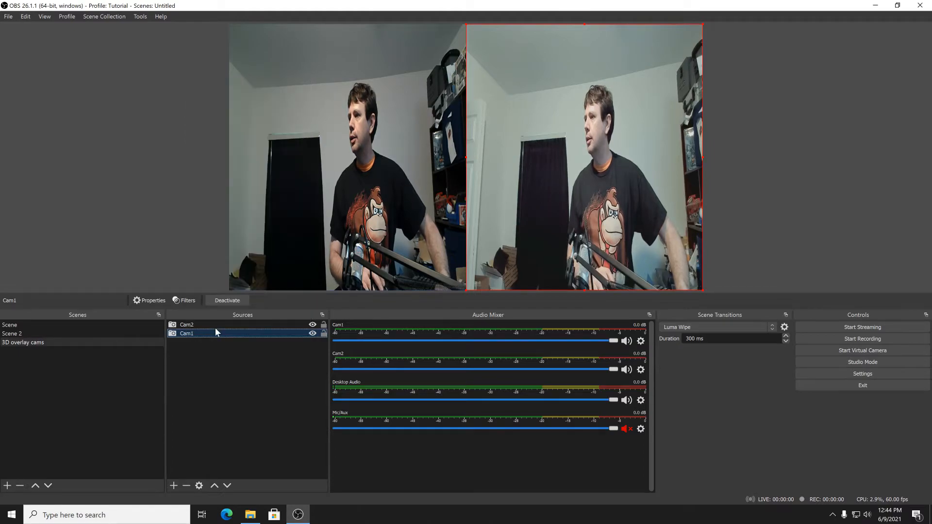
left_click(153, 301)
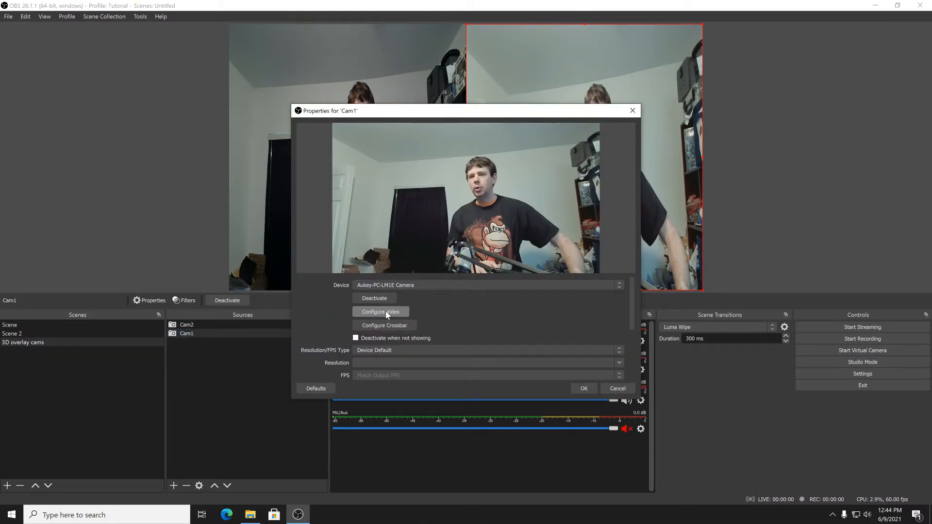
left_click(380, 312)
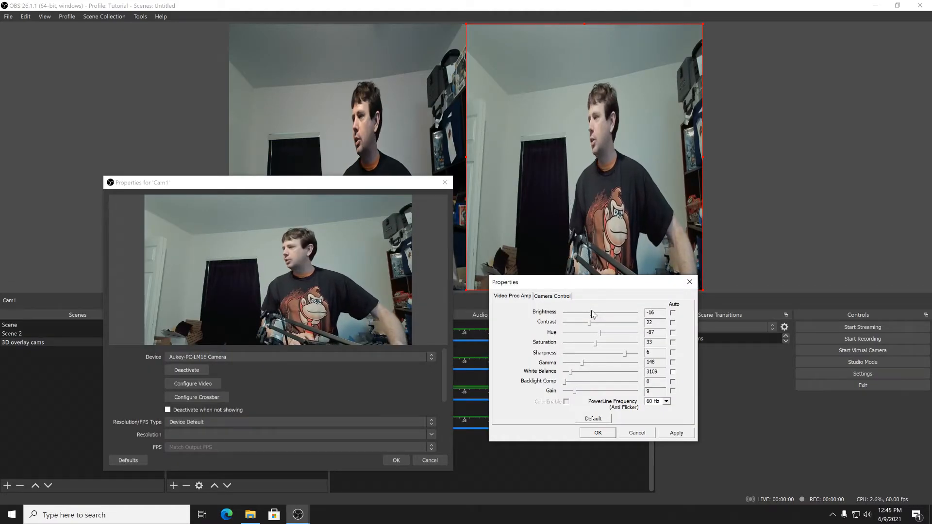
Step: Set Cam1's exposure to -3 with Auto enabled, then return to Video Proc Amp
left_click(551, 296)
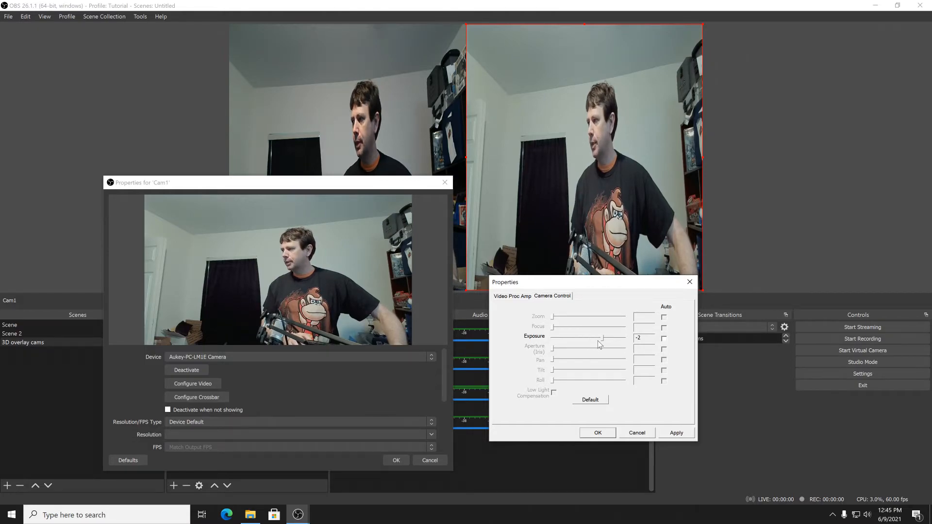
left_click_drag(600, 338, 580, 338)
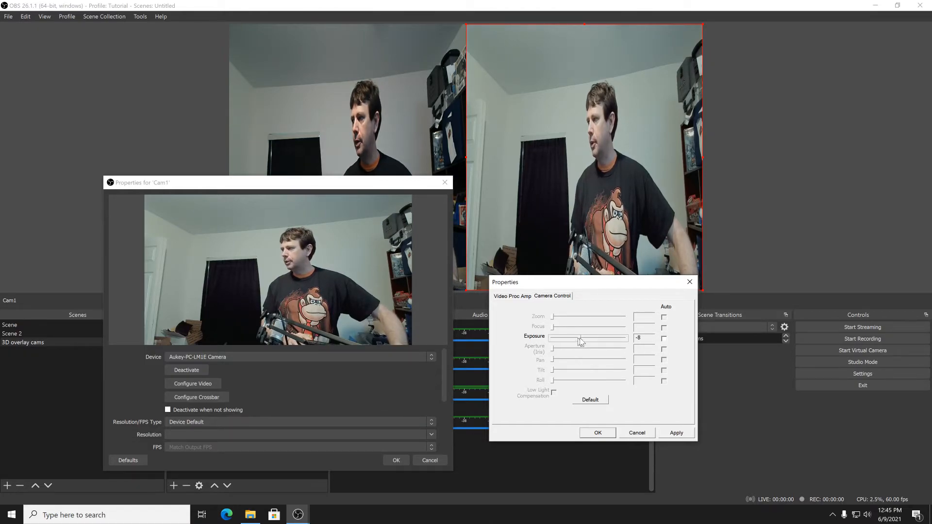
left_click_drag(581, 338, 613, 338)
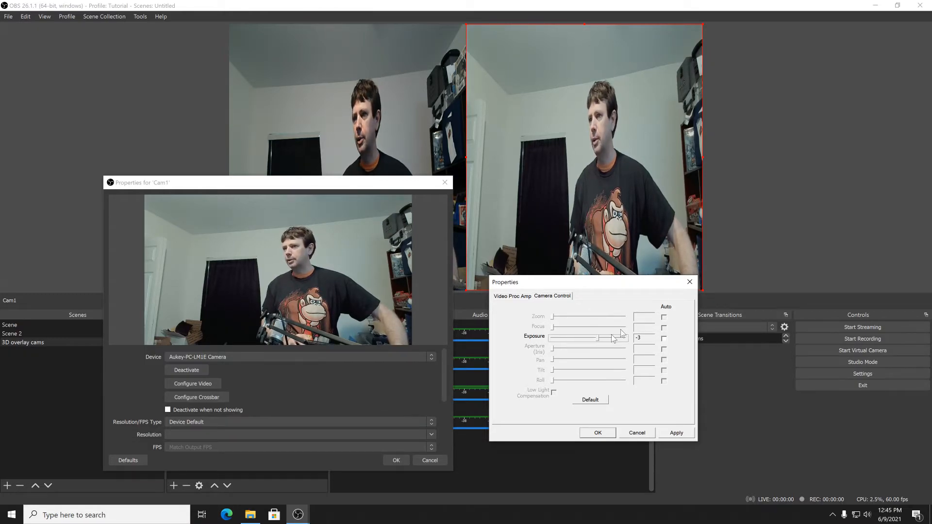
left_click(664, 338)
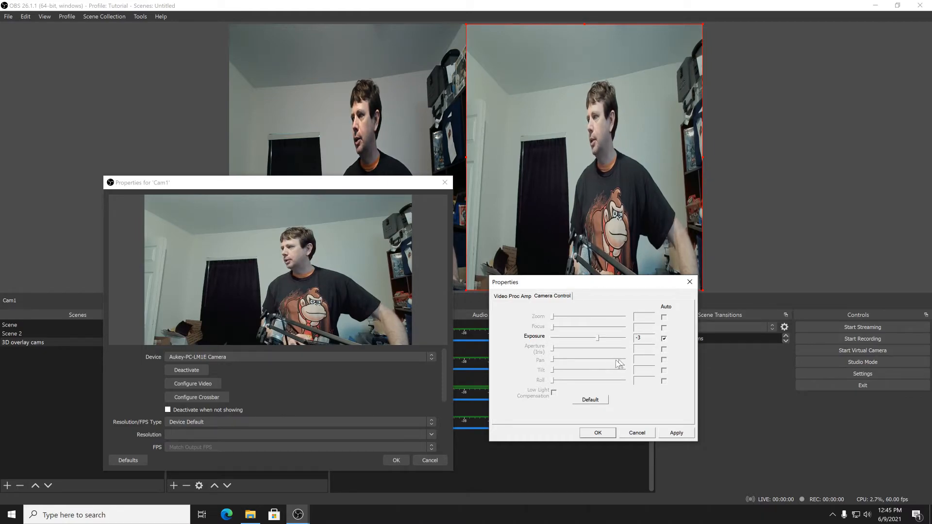
mouse_move(516, 299)
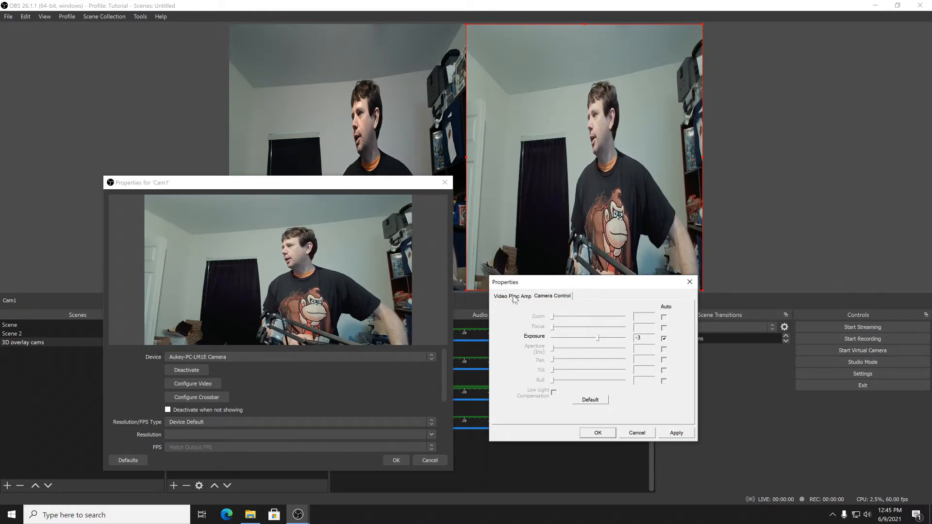
left_click(512, 297)
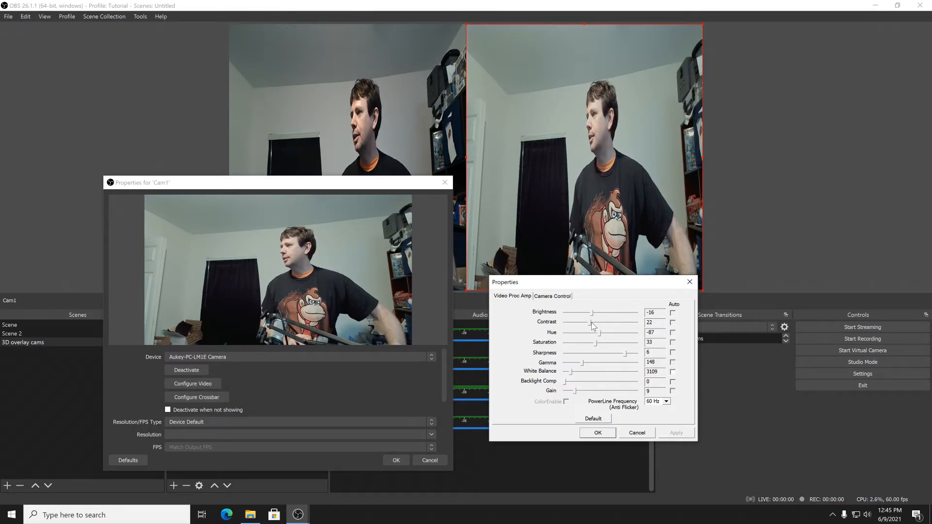
Step: Set Cam1's contrast to 28, brightness to -27 and white balance near 3604
left_click_drag(593, 326, 589, 325)
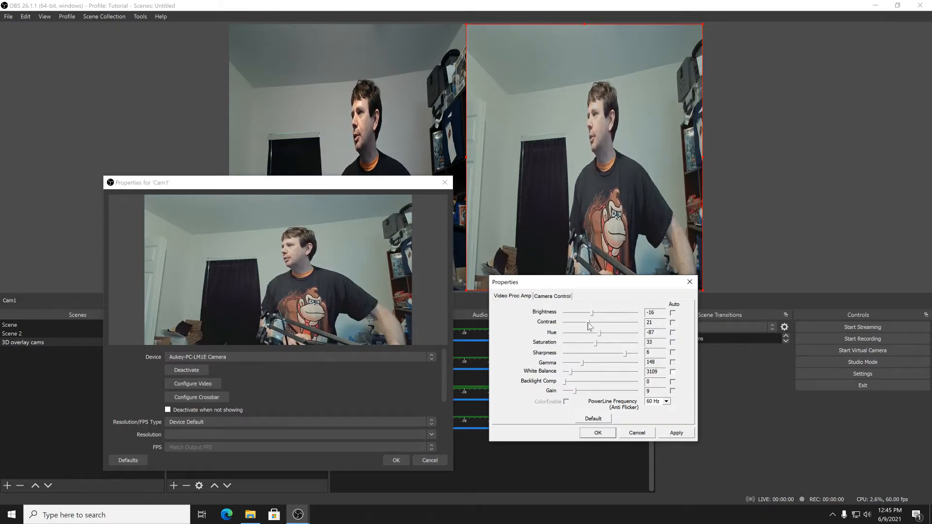
left_click_drag(588, 323, 597, 322)
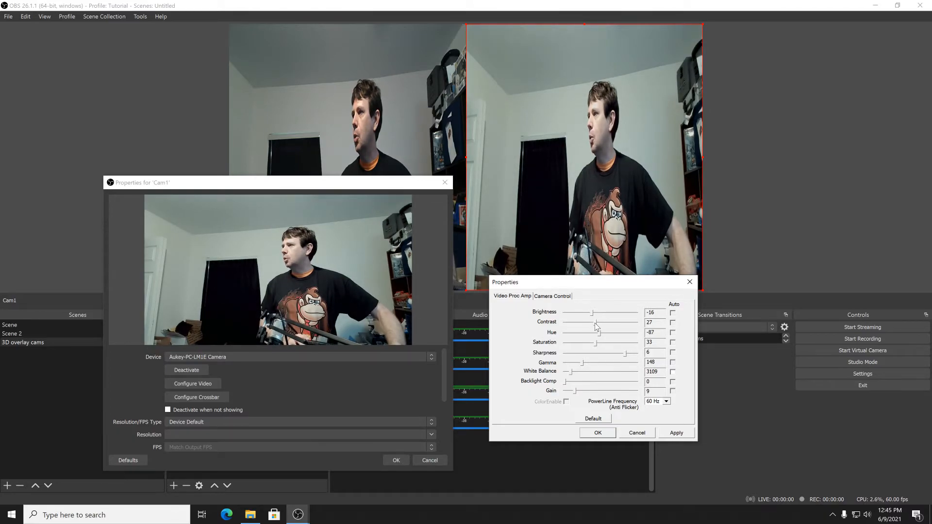
left_click_drag(596, 322, 597, 321)
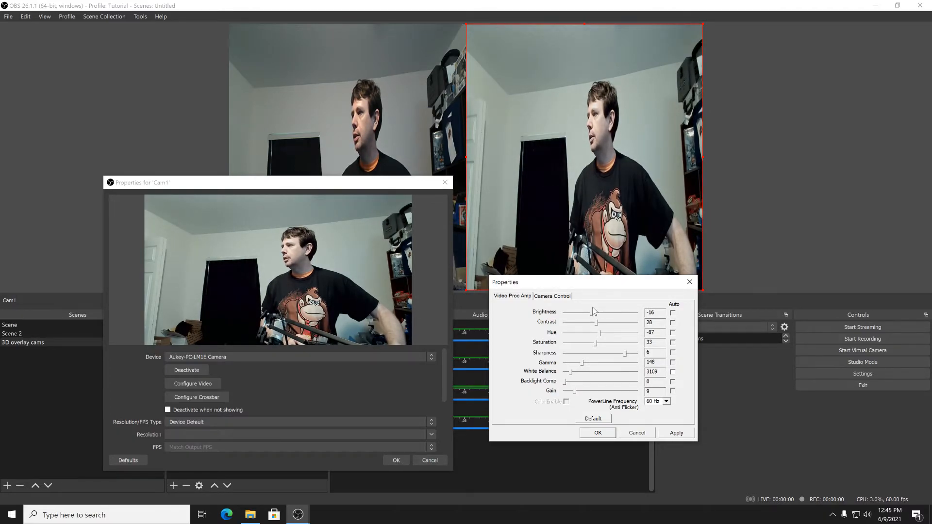
left_click_drag(593, 312, 585, 312)
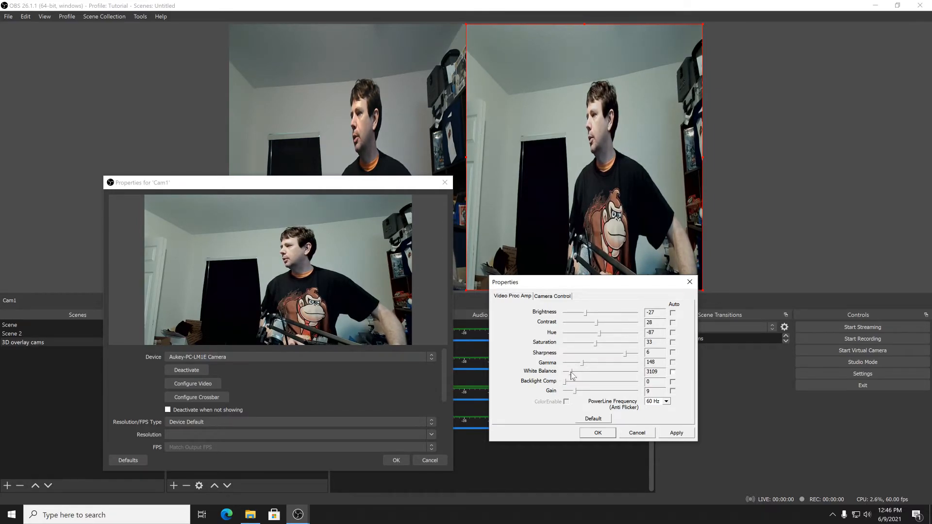
left_click_drag(571, 375, 582, 375)
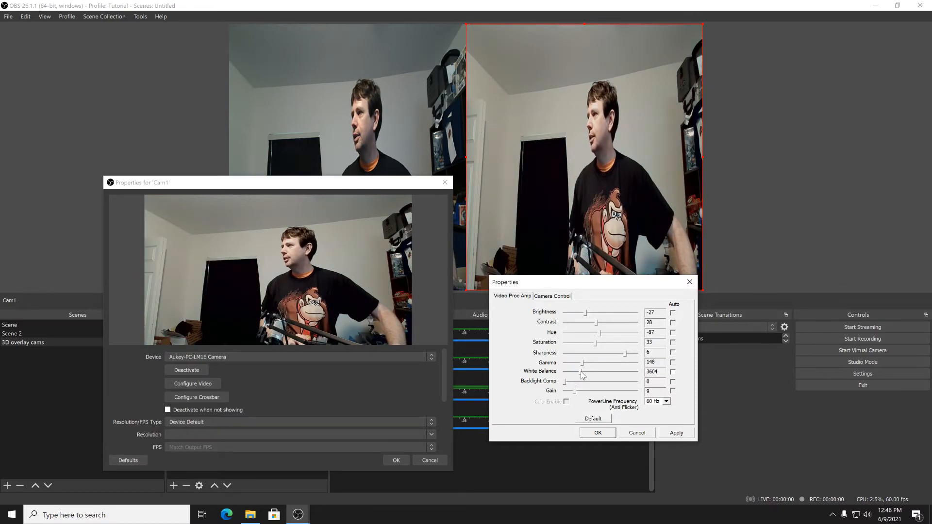
left_click_drag(582, 372, 576, 372)
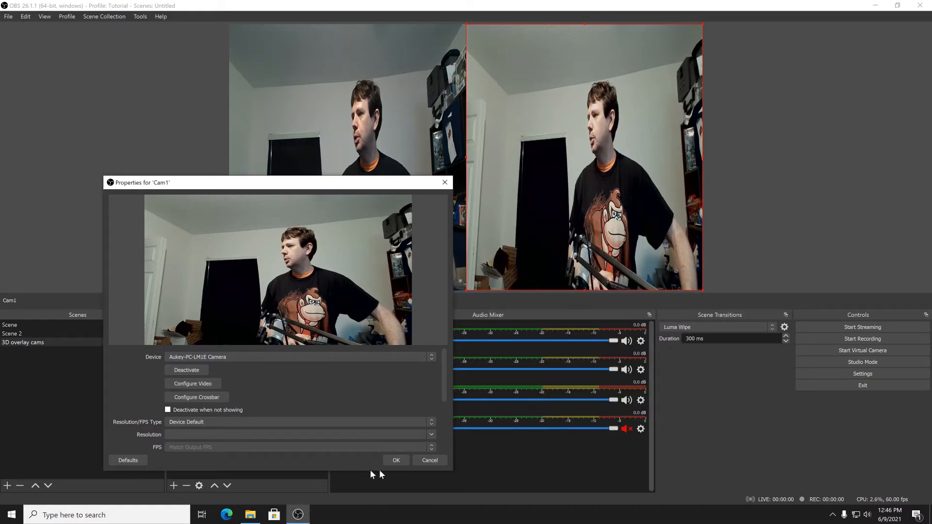
Step: Close Cam1's properties and start adding a Color Correction effect filter to Cam1
left_click(397, 461)
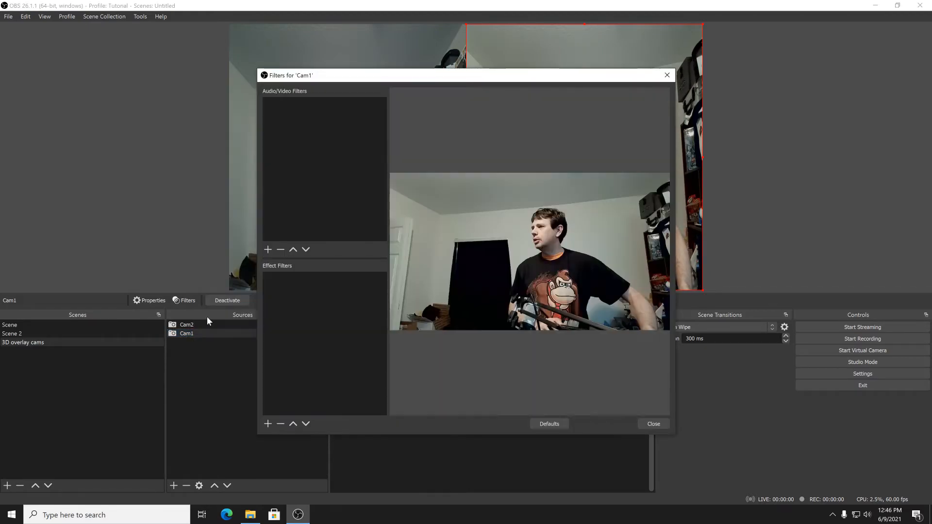
right_click(324, 315)
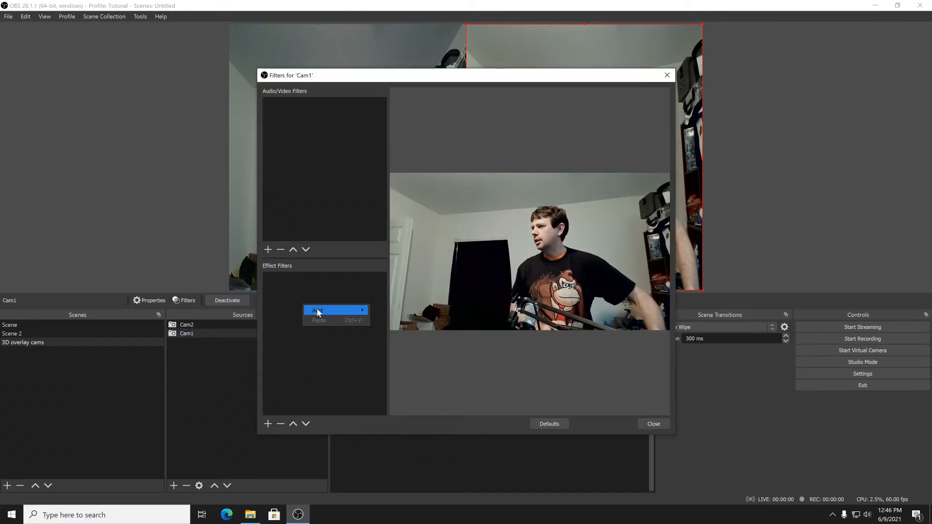
left_click(336, 311)
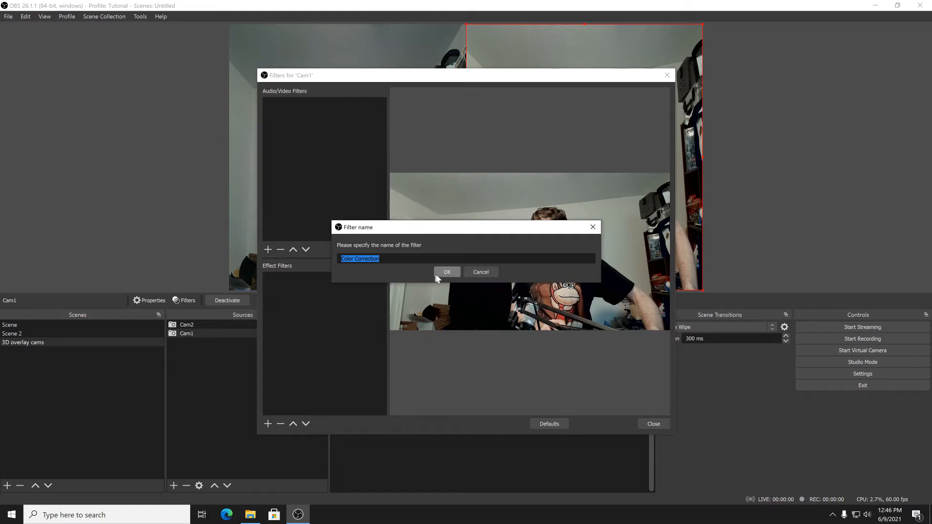
Step: Confirm the filter name, then set Cam1's contrast -0.11, brightness -0.04 and saturation 0.05 with gamma -0.15
left_click(447, 272)
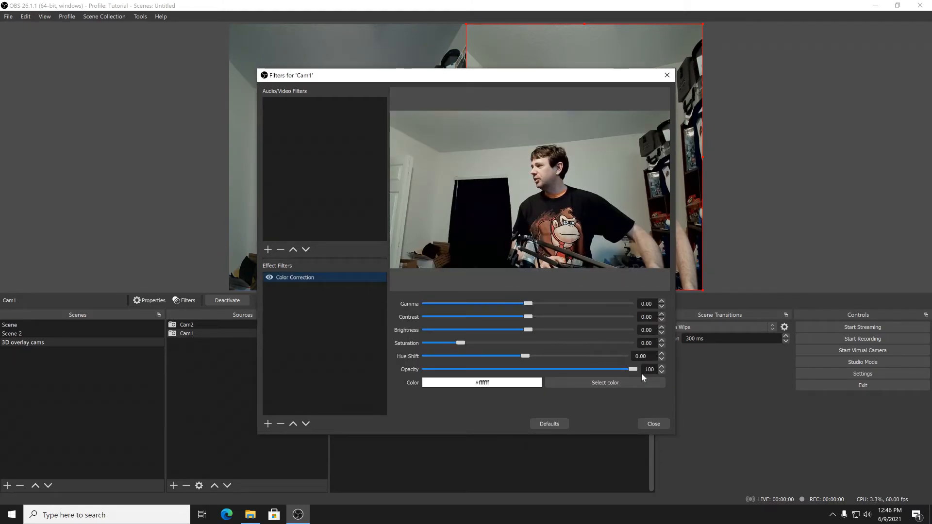
mouse_move(593, 360)
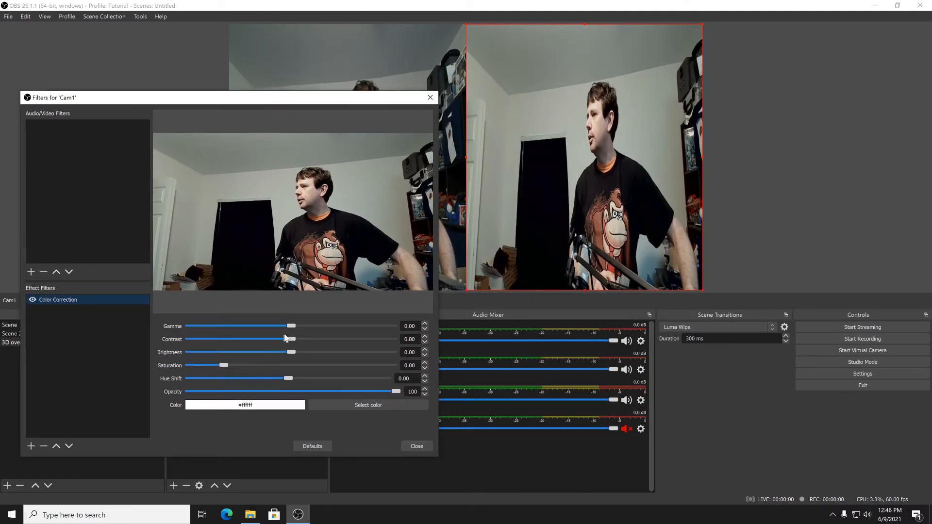
left_click_drag(291, 326, 287, 326)
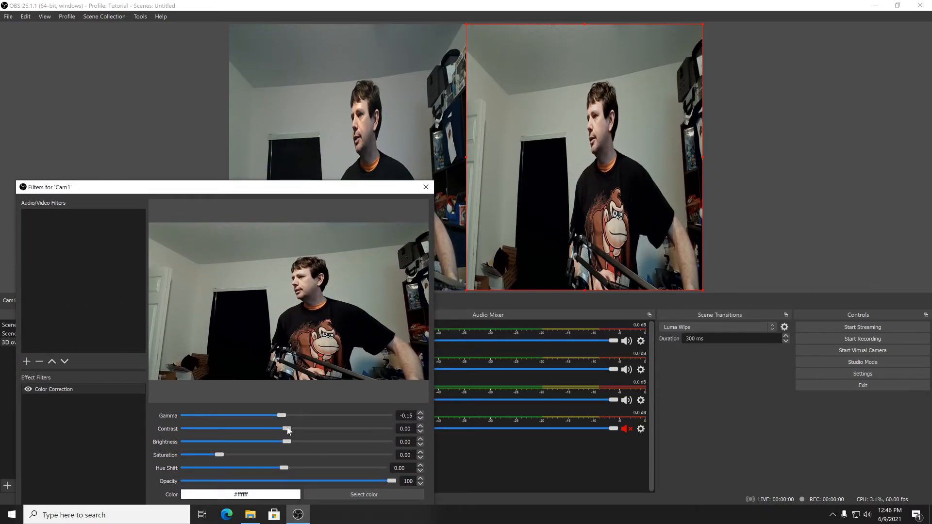
left_click_drag(288, 429, 305, 428)
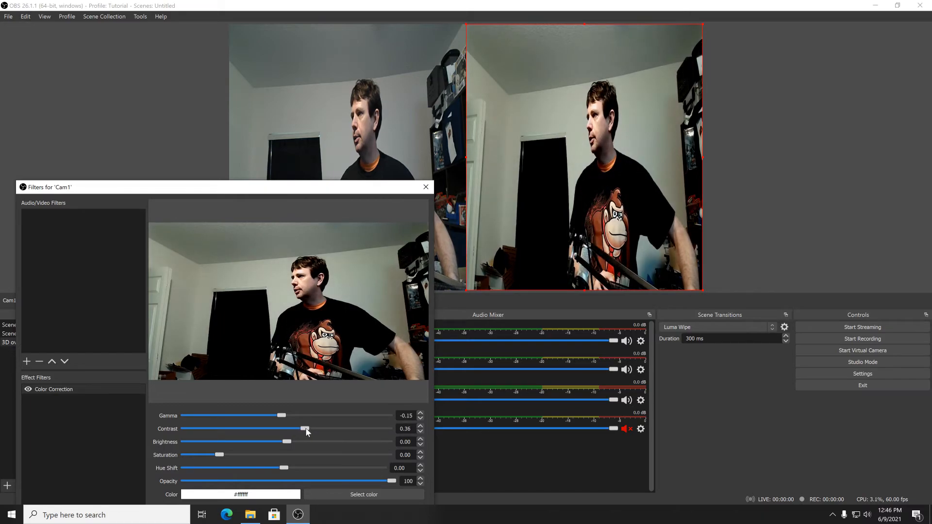
left_click_drag(305, 428, 282, 428)
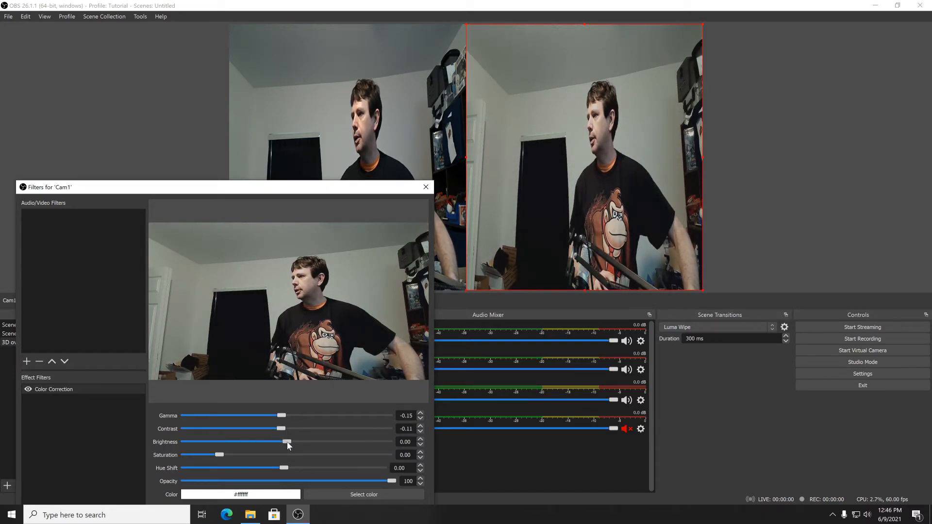
left_click_drag(287, 442, 283, 442)
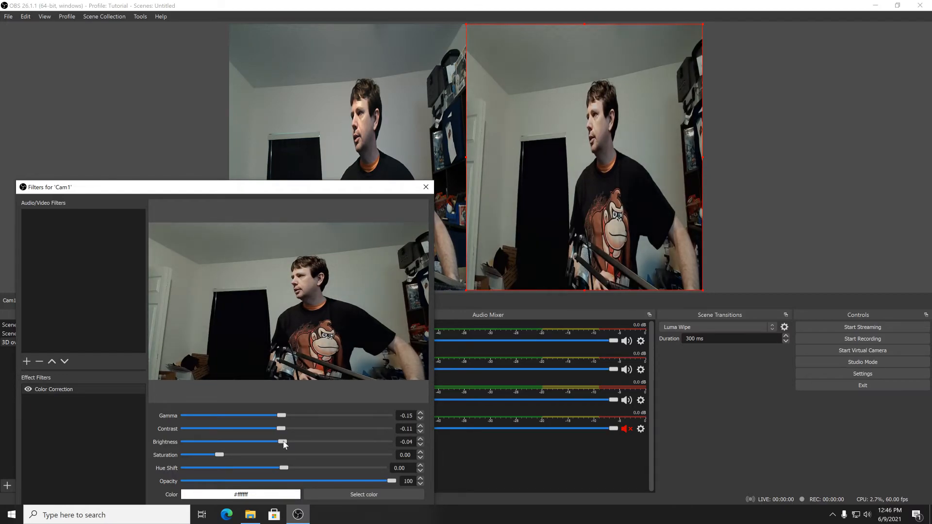
mouse_move(203, 462)
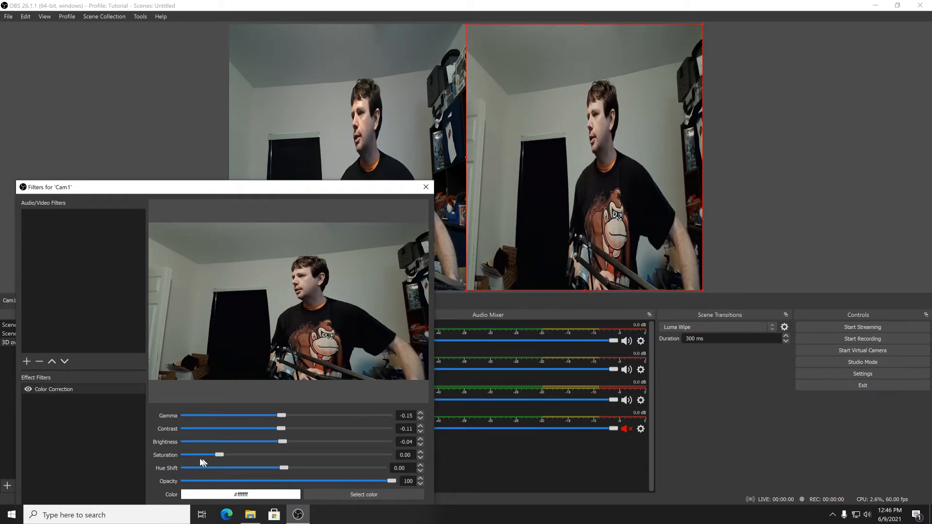
left_click_drag(221, 454, 230, 455)
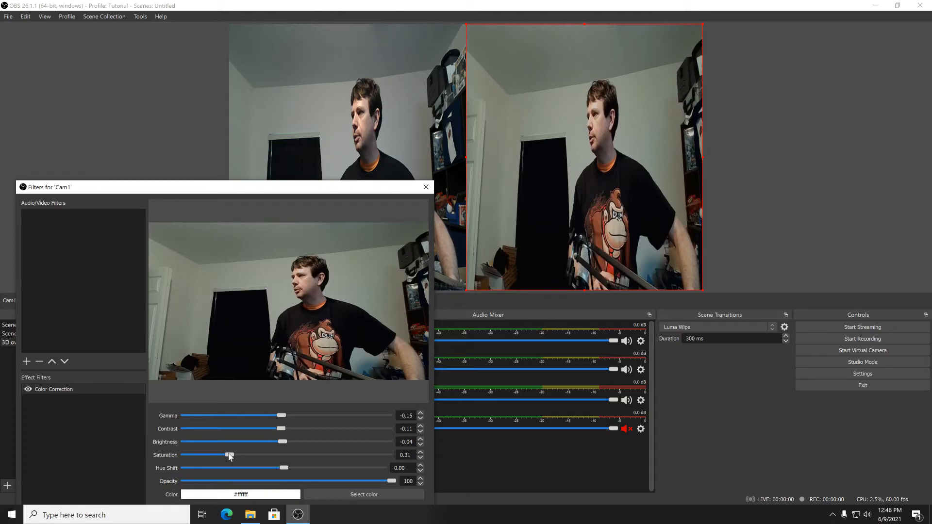
left_click_drag(229, 455, 219, 455)
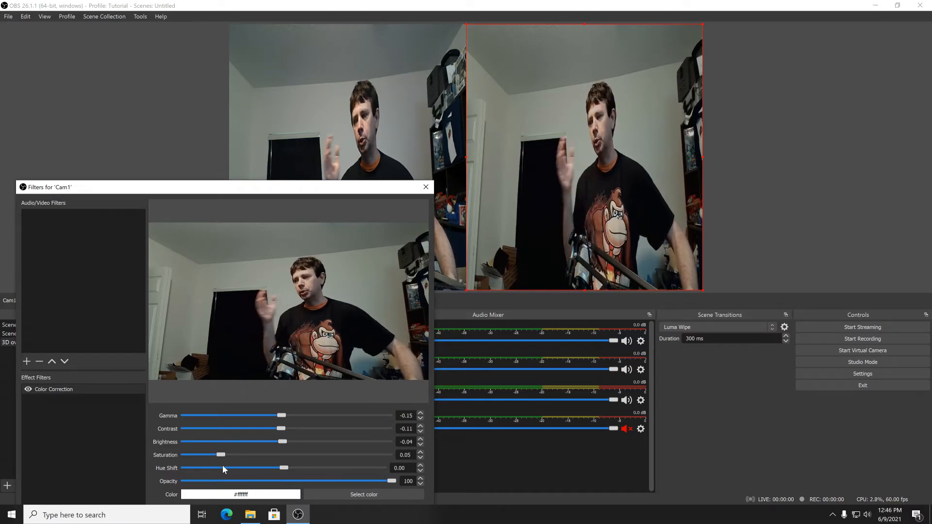
mouse_move(228, 445)
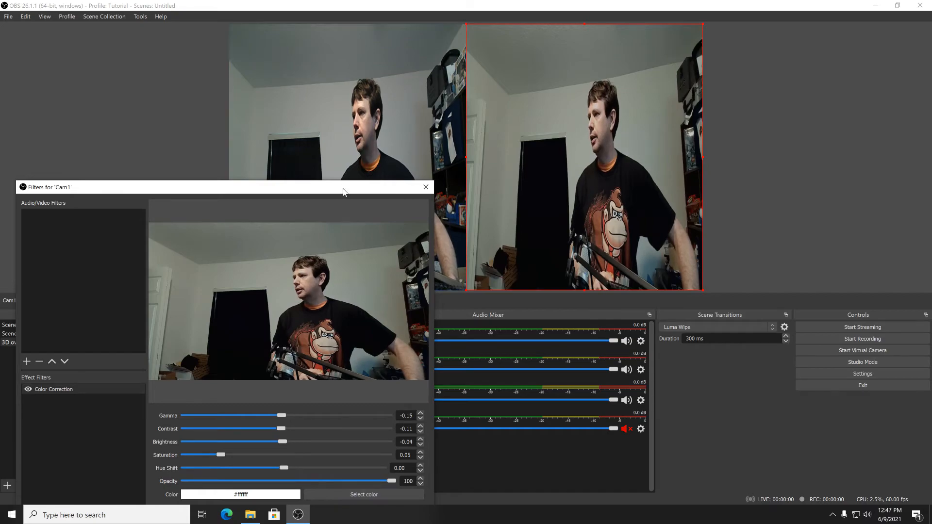
Step: Close Cam1's filters and bring up the Filters window for the Cam2 source
left_click(426, 188)
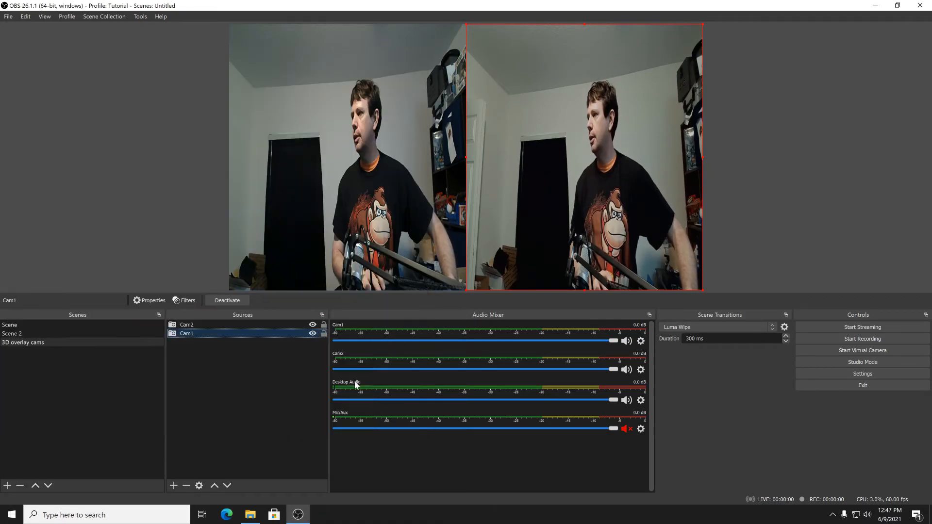
right_click(187, 324)
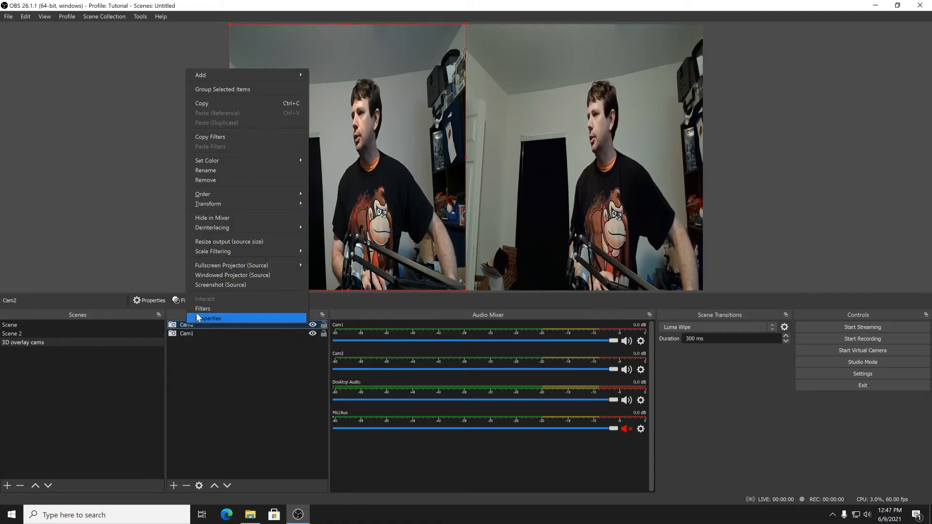
left_click(210, 317)
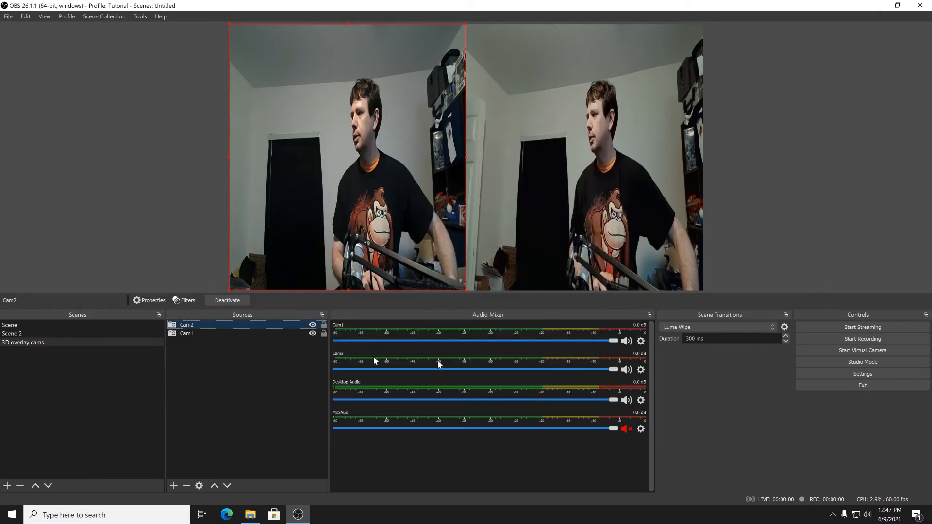
right_click(187, 324)
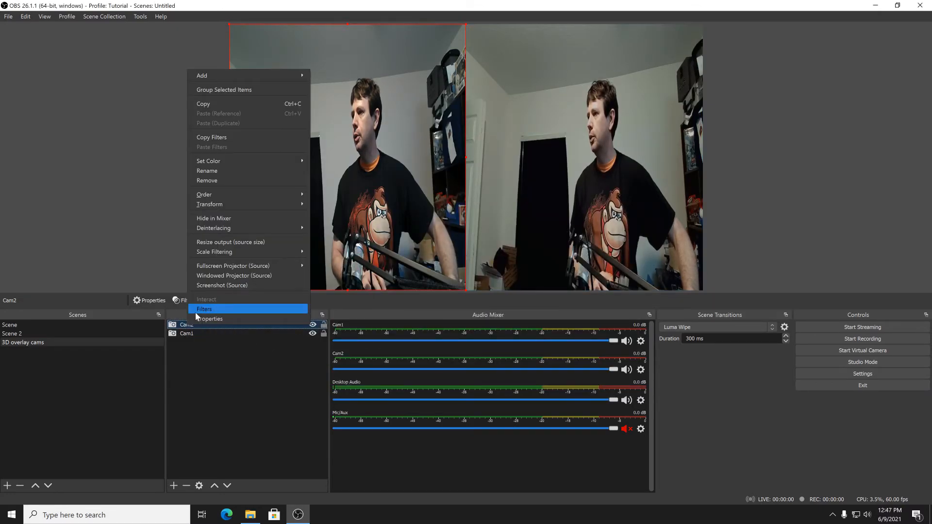
left_click(204, 309)
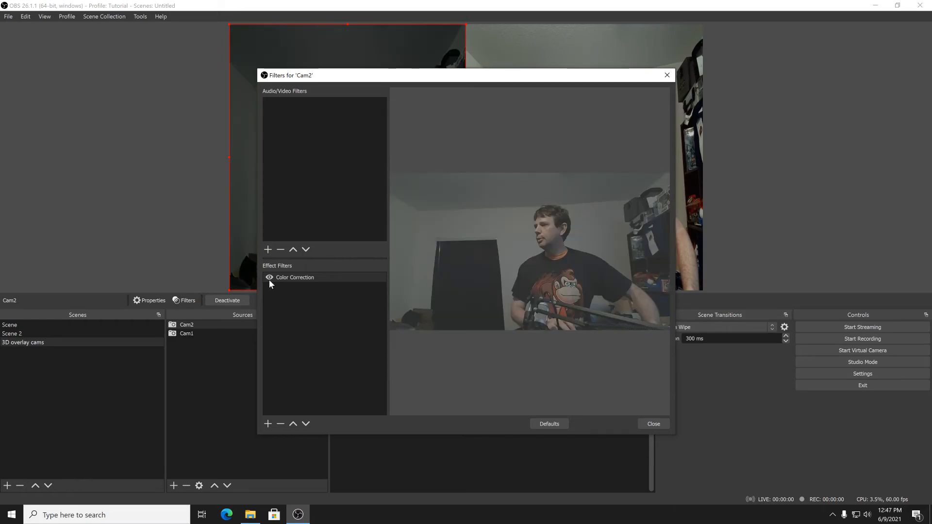
Step: Tweak the saturation of Cam2's Color Correction filter so its picture matches Cam1
left_click(294, 278)
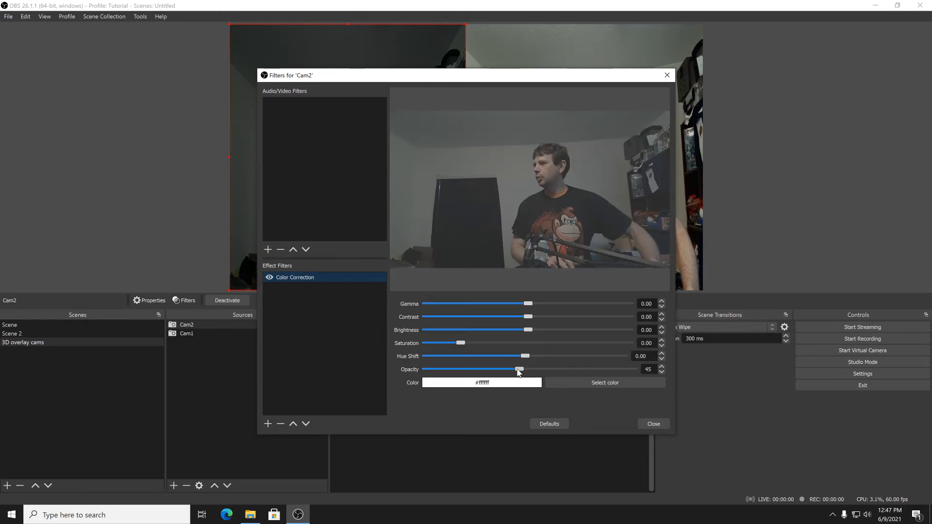
left_click_drag(519, 369, 633, 369)
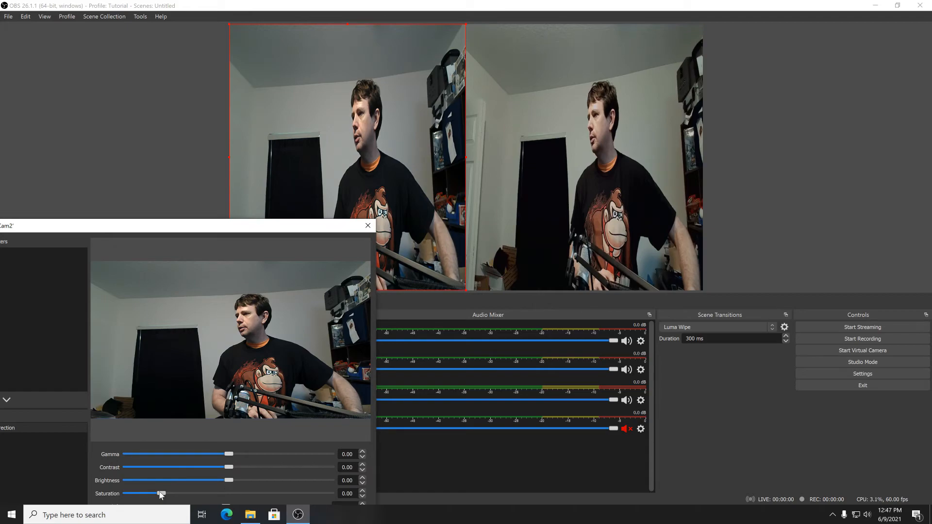
left_click_drag(161, 493, 154, 494)
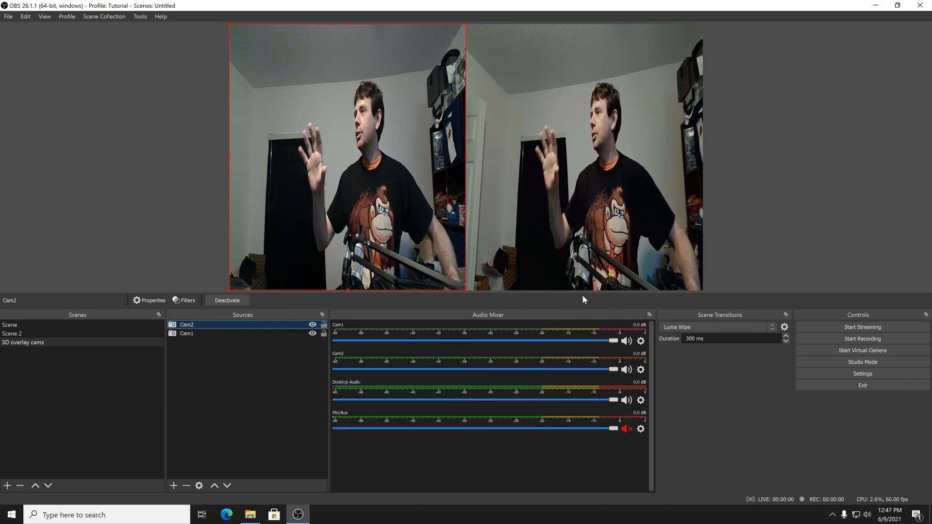
mouse_move(263, 62)
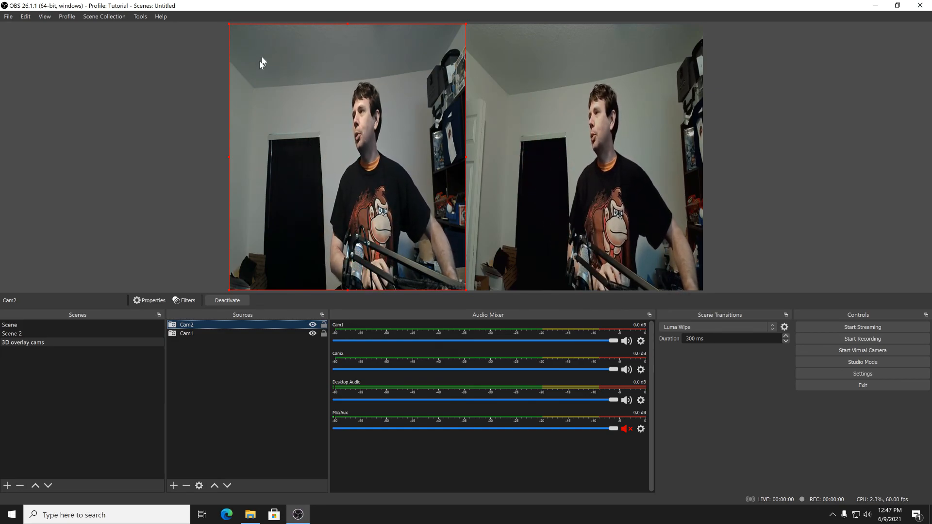